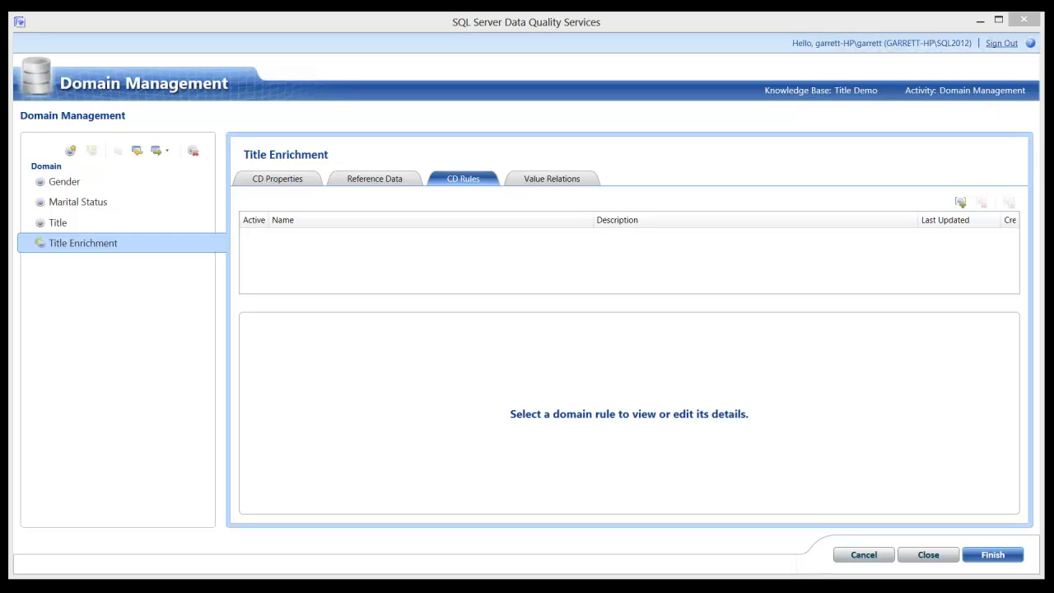
pyautogui.moveTo(474, 248)
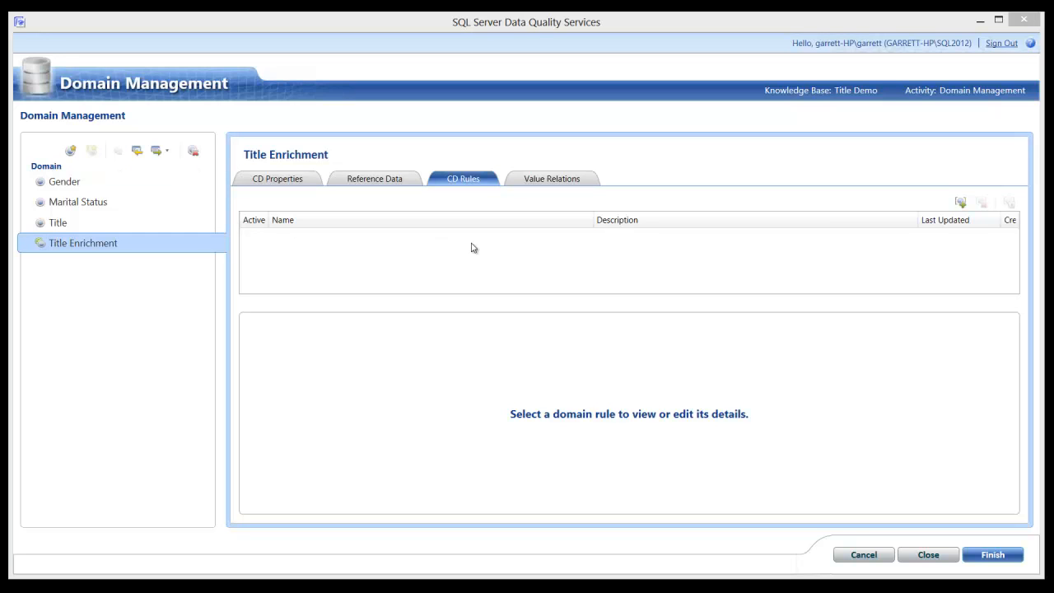
pyautogui.moveTo(402, 310)
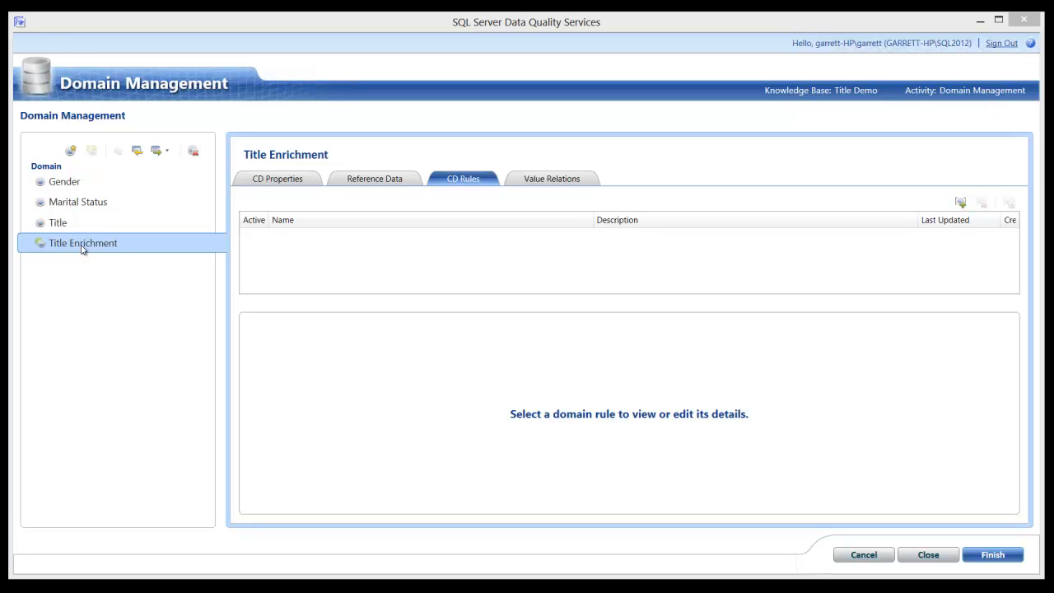
pyautogui.moveTo(86, 257)
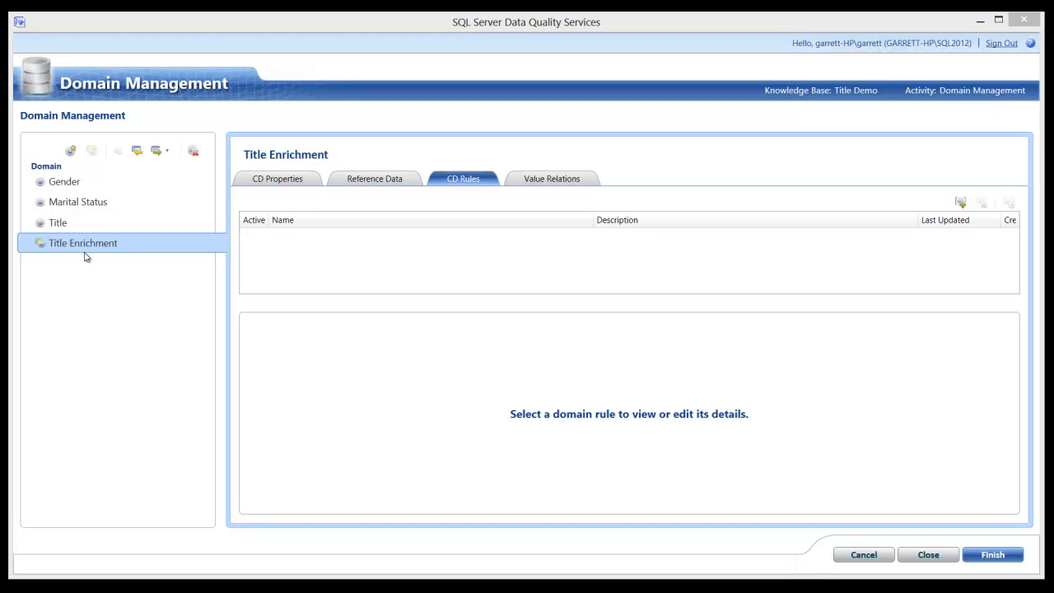
pyautogui.moveTo(76, 244)
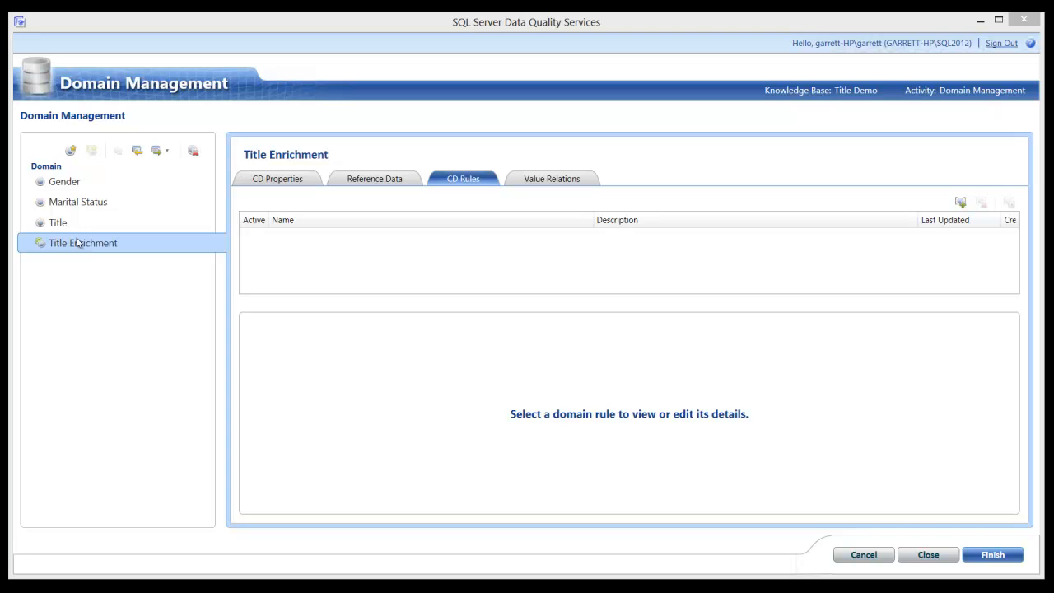
pyautogui.moveTo(94, 262)
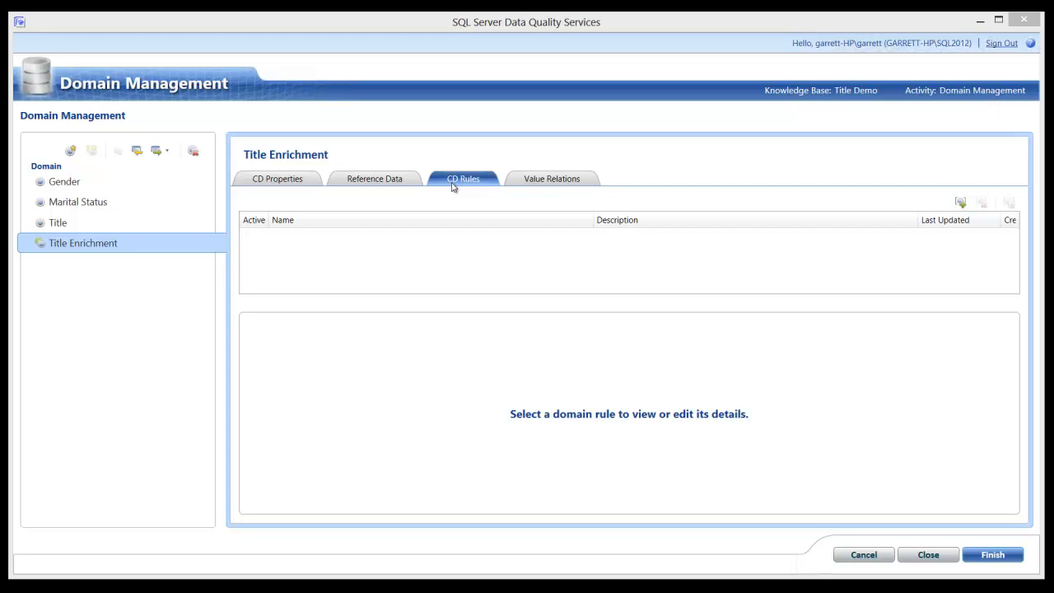
pyautogui.moveTo(461, 196)
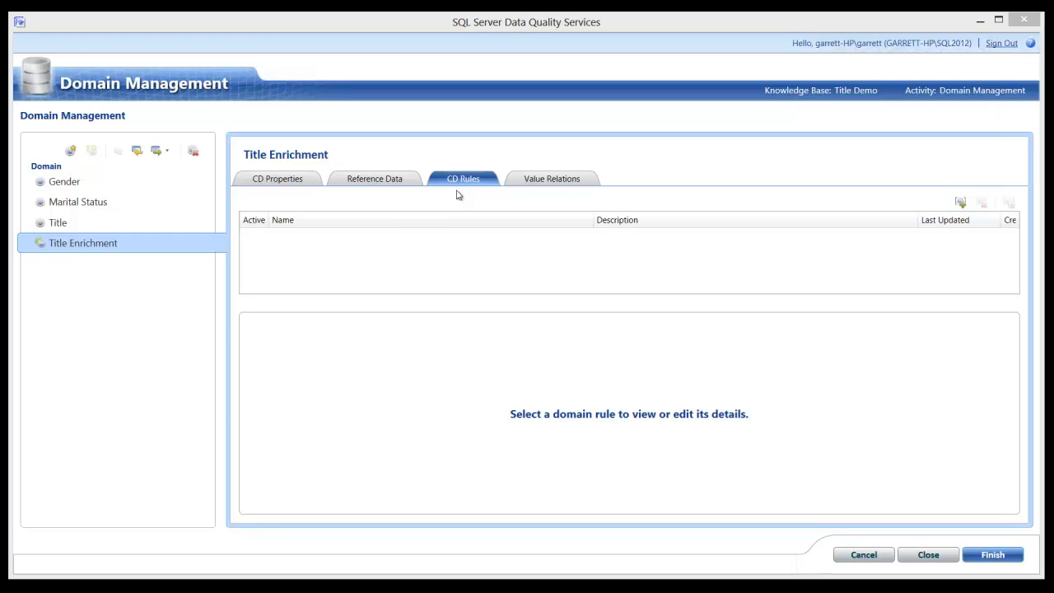
pyautogui.moveTo(738, 173)
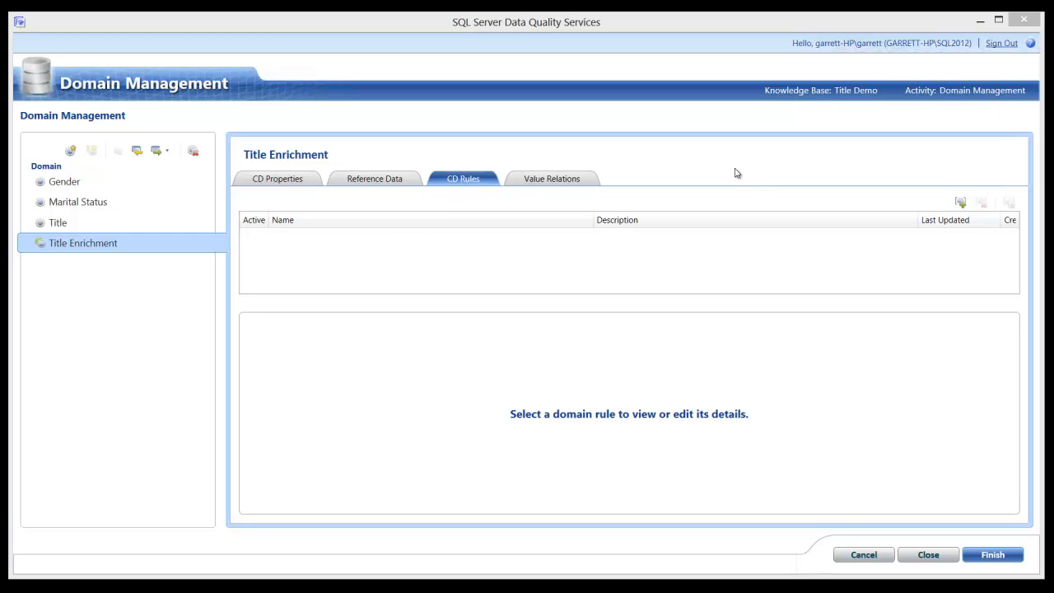
pyautogui.moveTo(728, 303)
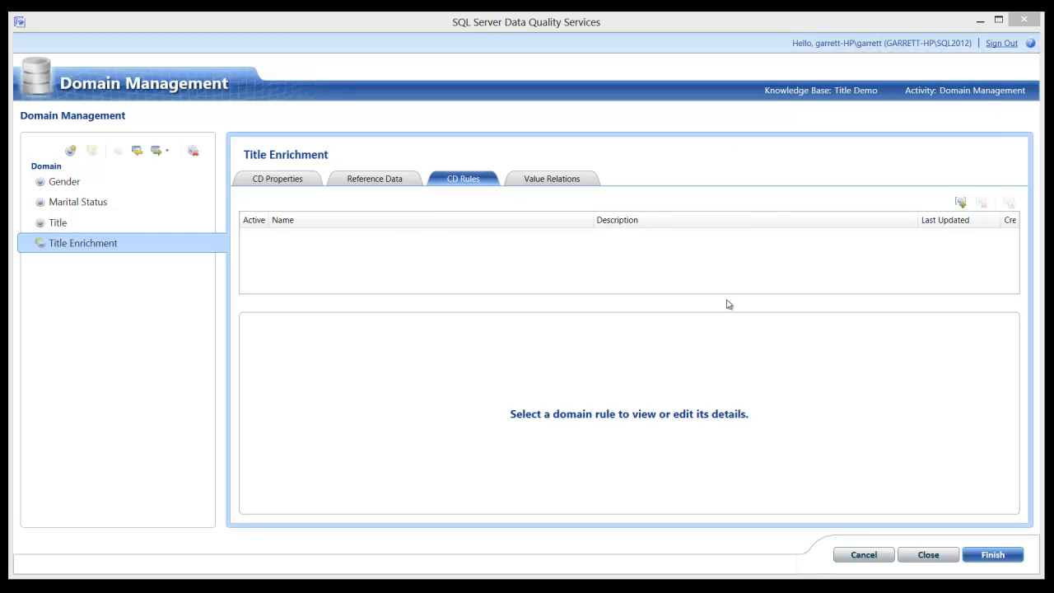
pyautogui.moveTo(966, 201)
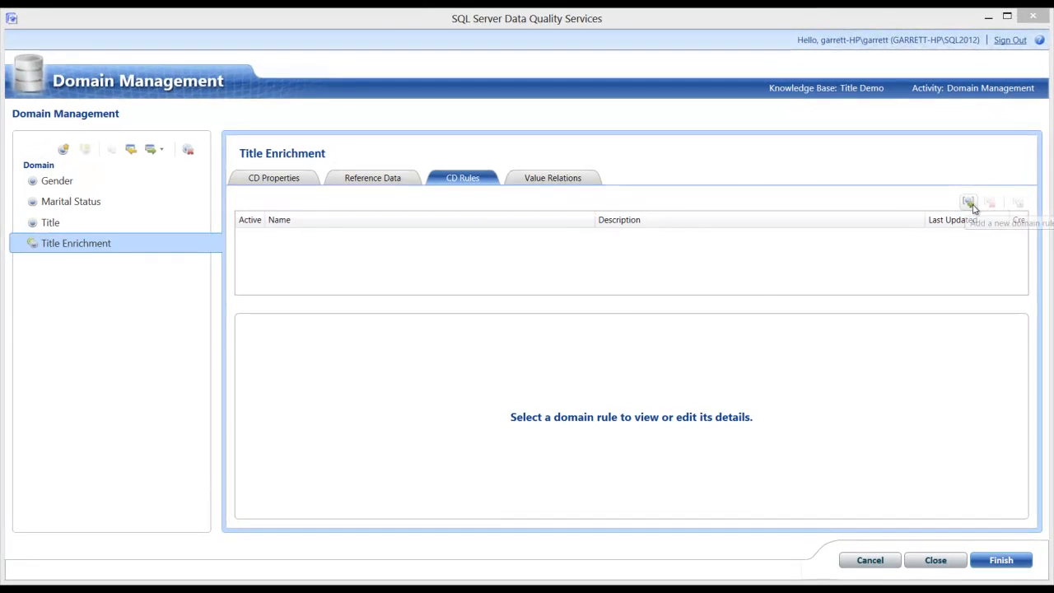
# - Add a new CD rule named Mr. with the condition Gender 'Value is equal to' M
pyautogui.click(971, 201)
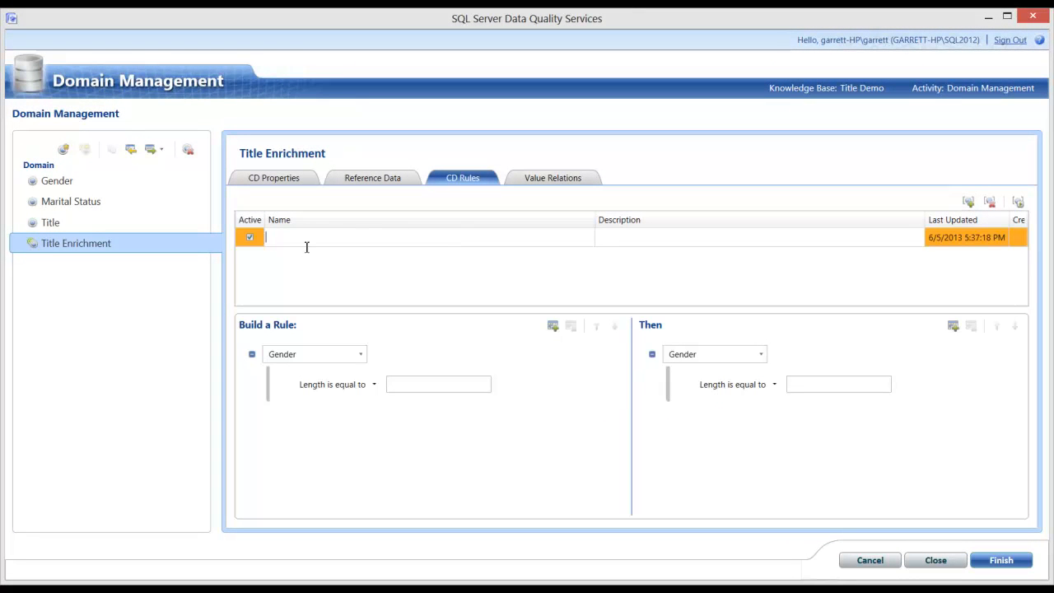
pyautogui.write('Mr.')
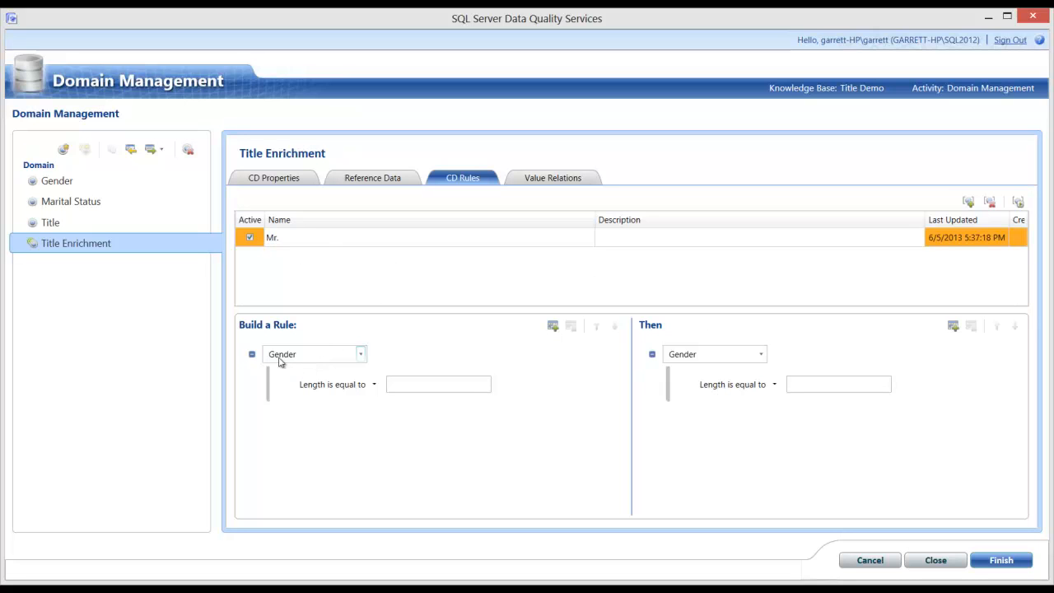
pyautogui.moveTo(390, 360)
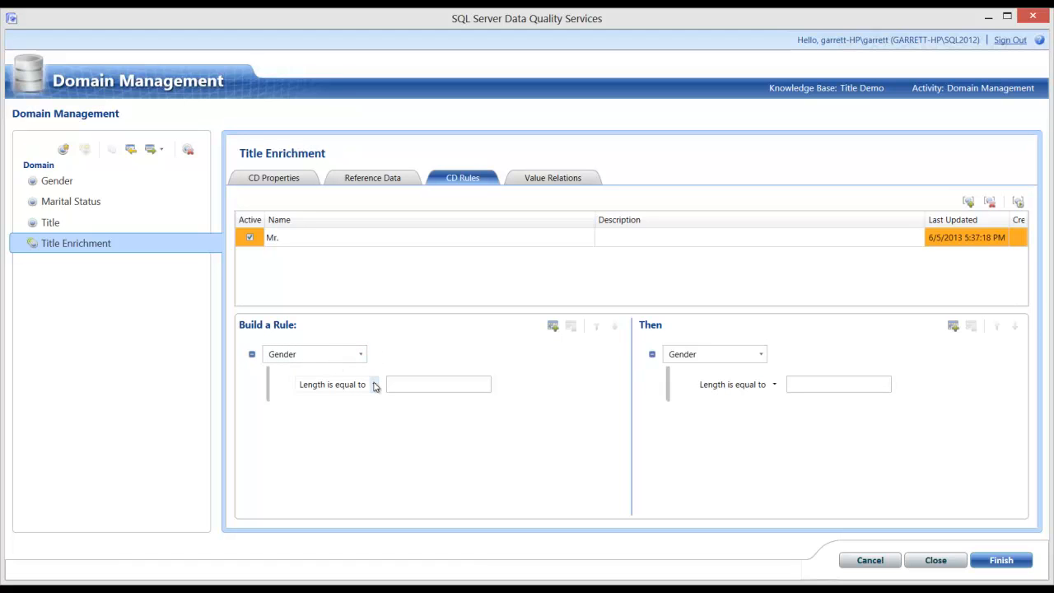
pyautogui.click(375, 386)
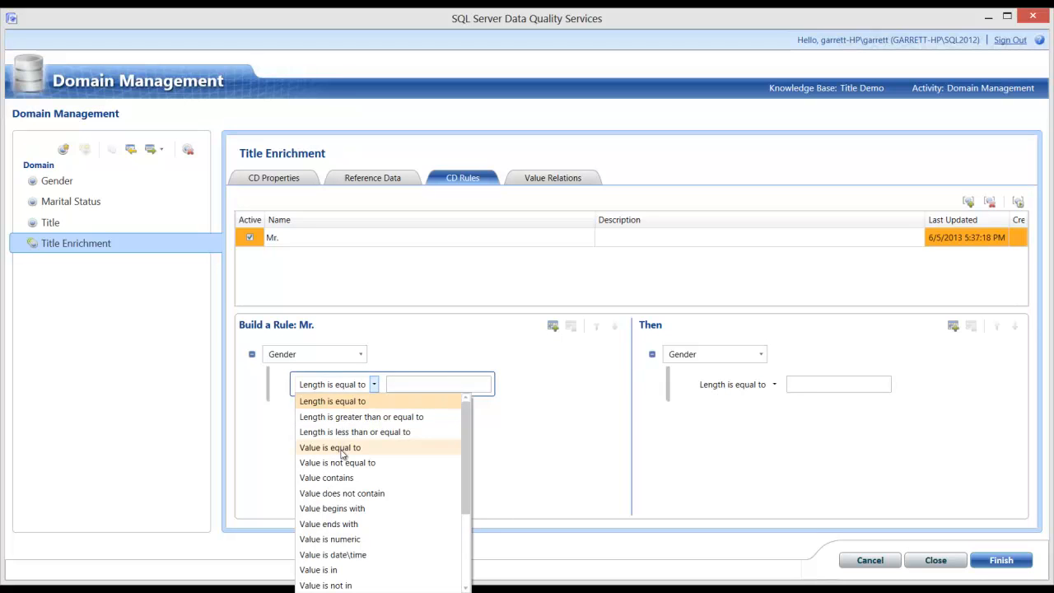
pyautogui.click(330, 448)
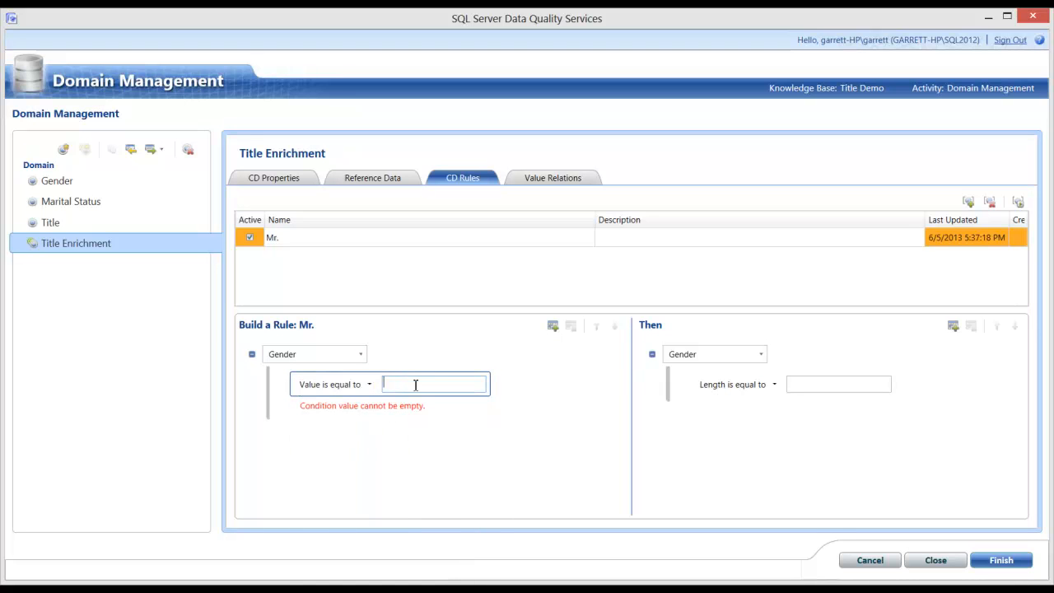
pyautogui.write('M')
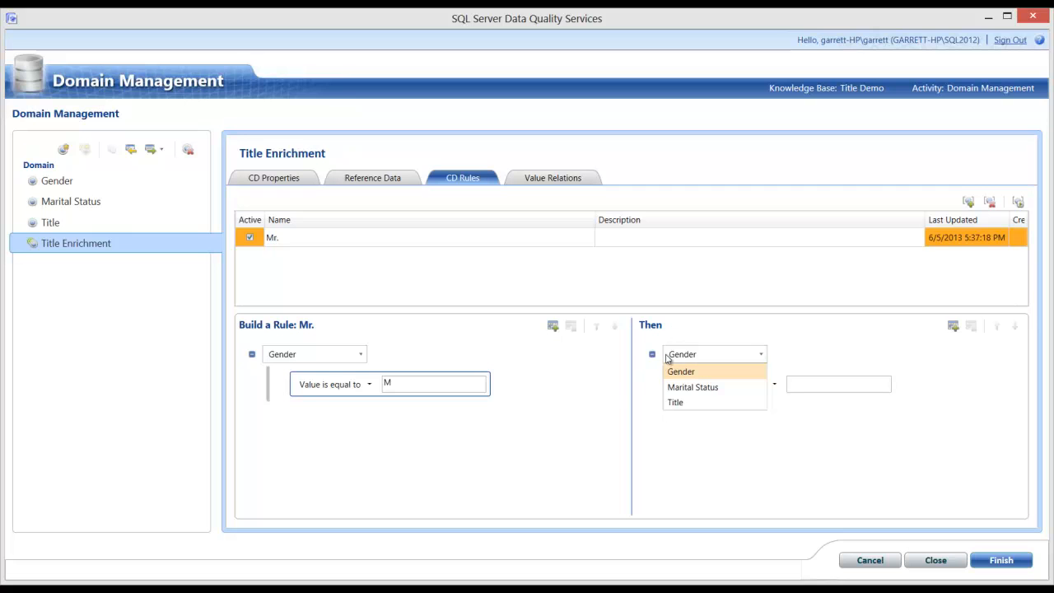
pyautogui.moveTo(673, 336)
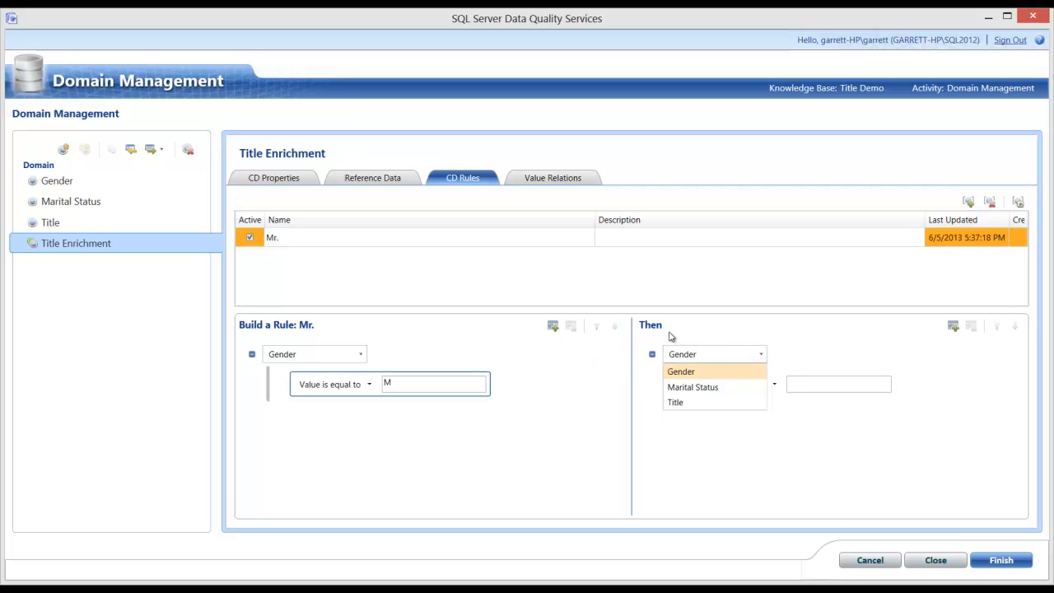
# - Set the rule's outcome to Title 'Value is equal to' Mr
pyautogui.click(676, 402)
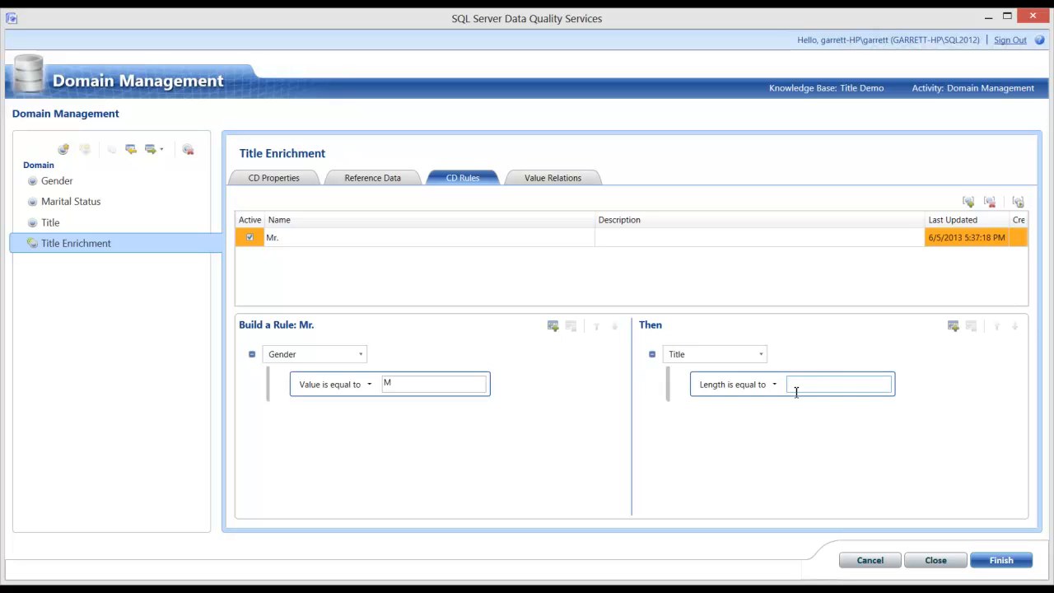
pyautogui.write('Mr.')
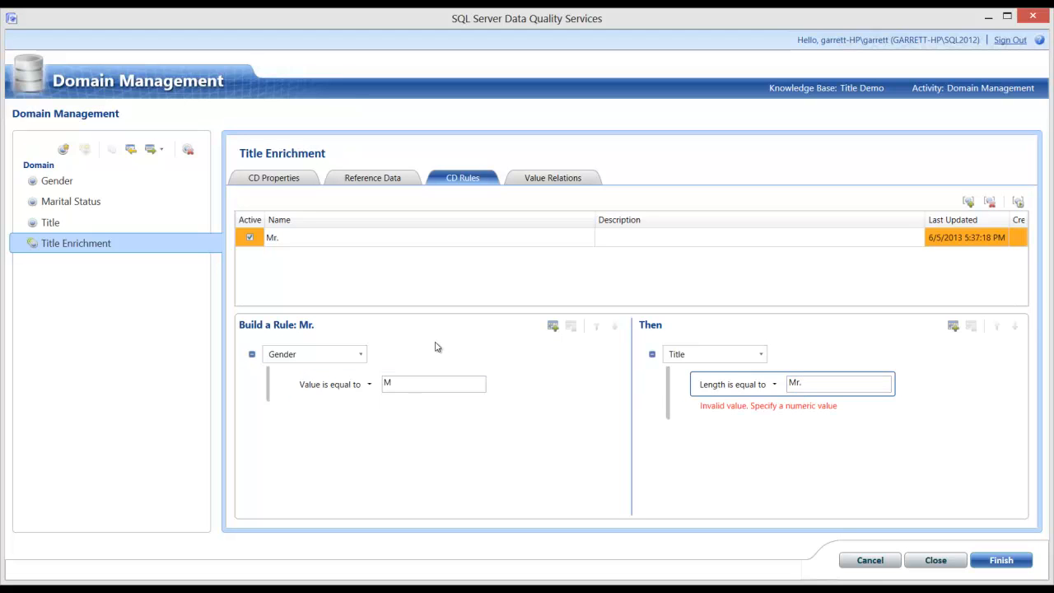
pyautogui.click(774, 384)
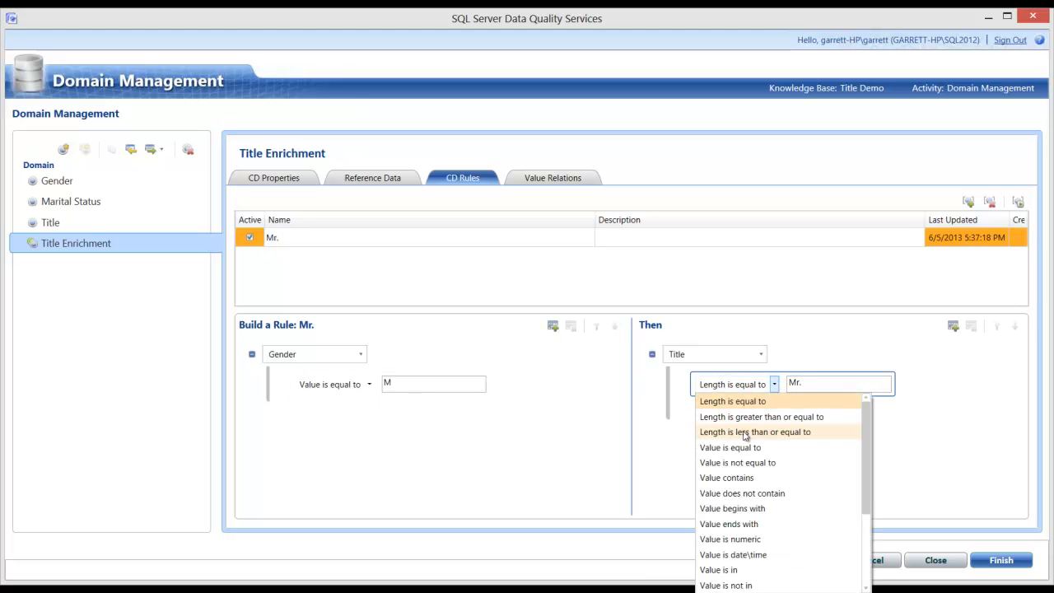
pyautogui.click(730, 448)
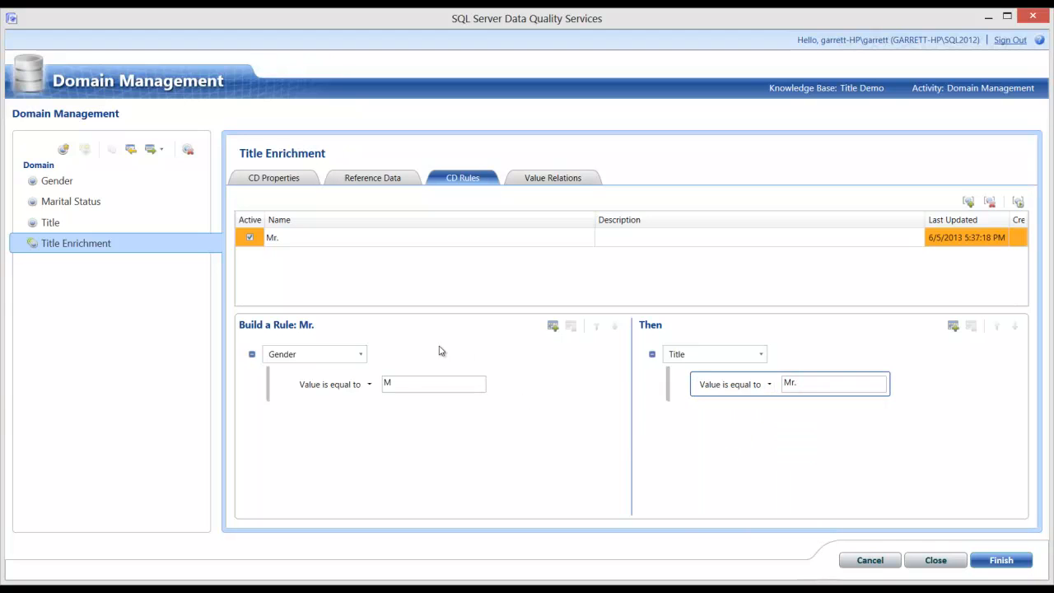
pyautogui.moveTo(290, 346)
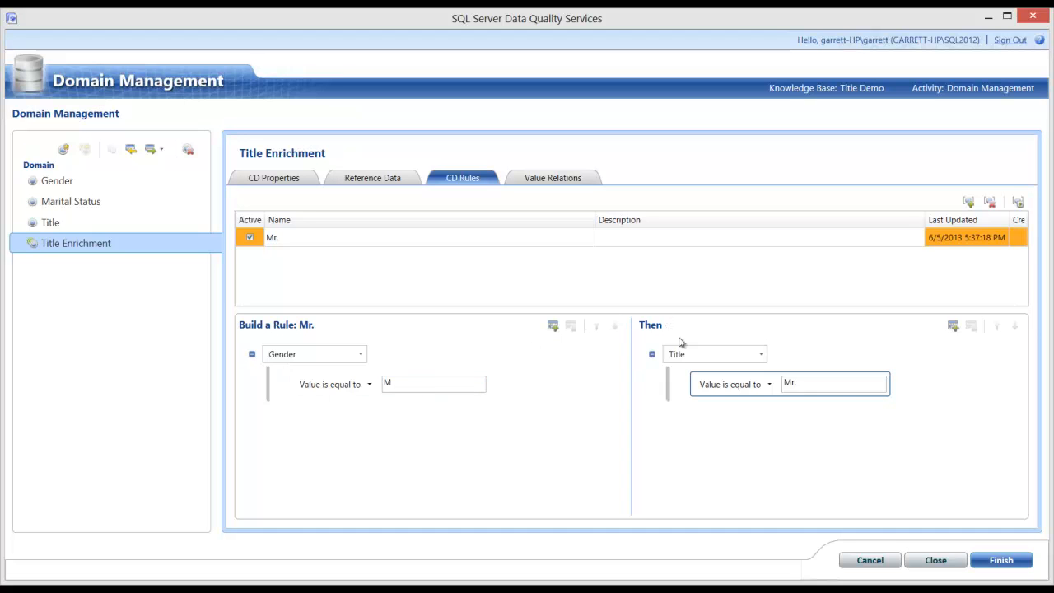
pyautogui.click(833, 385)
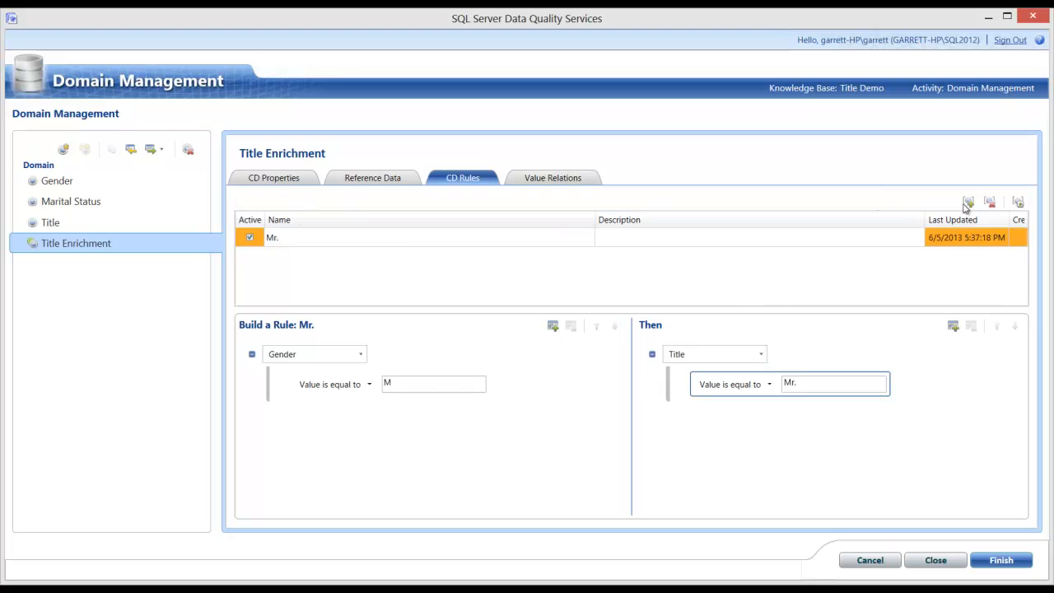
# - Add a second CD rule named Ms. with the condition Gender 'Value is equal to' F
pyautogui.click(969, 201)
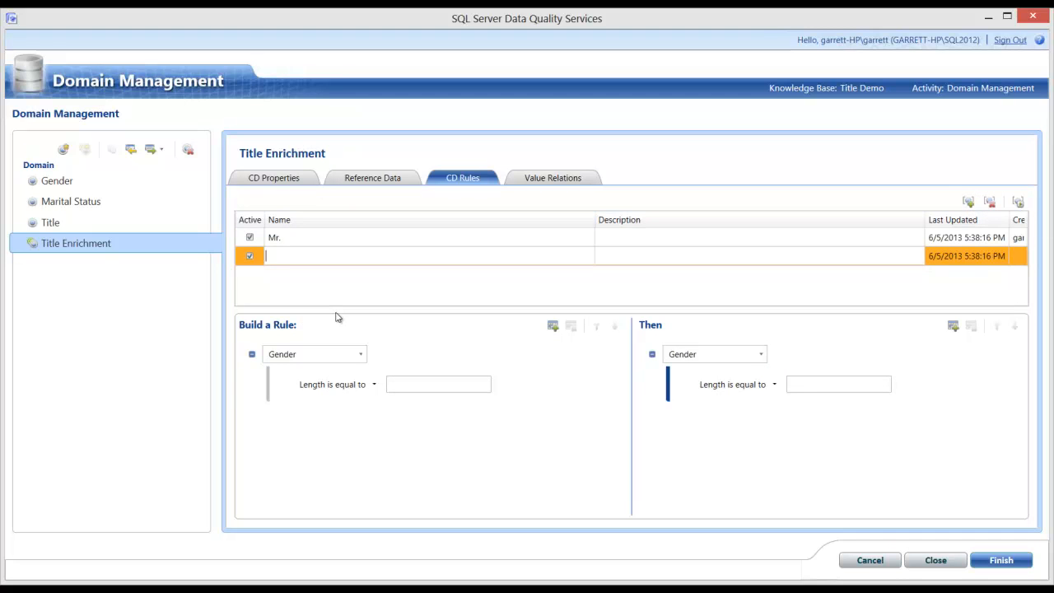
pyautogui.write('M')
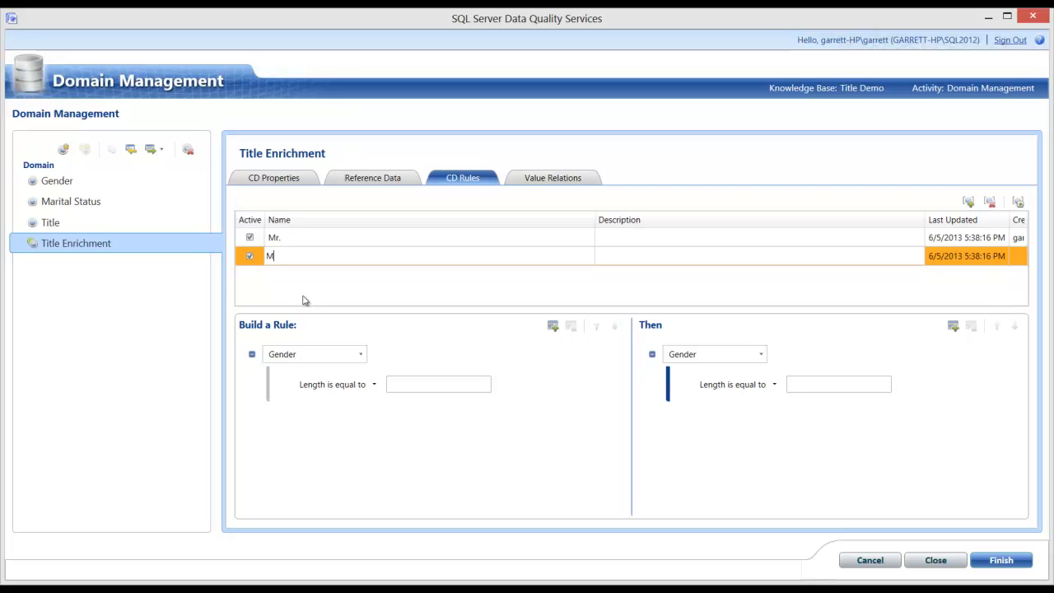
pyautogui.write('s.')
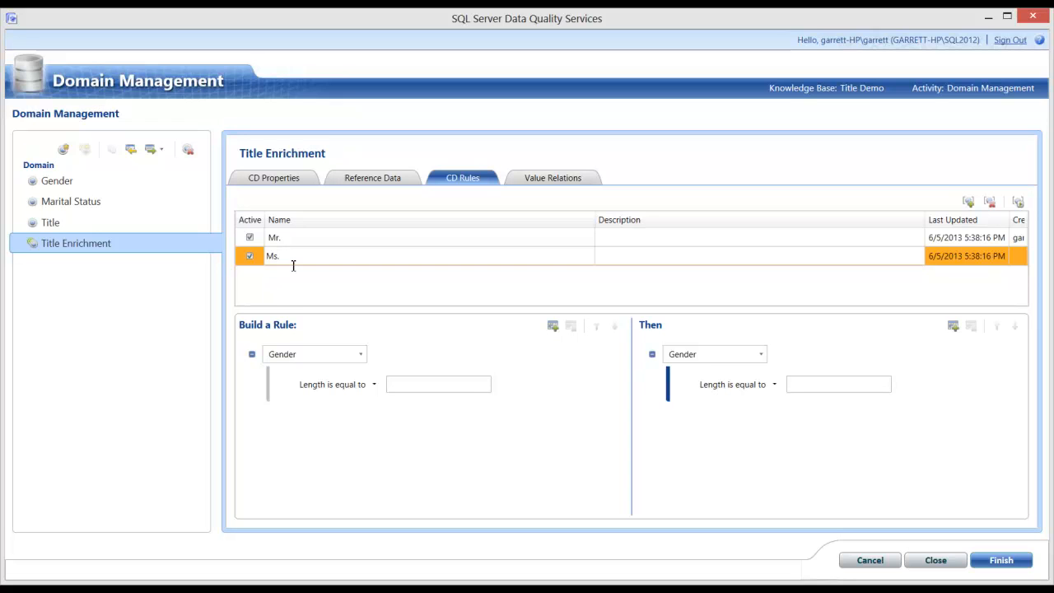
pyautogui.moveTo(300, 333)
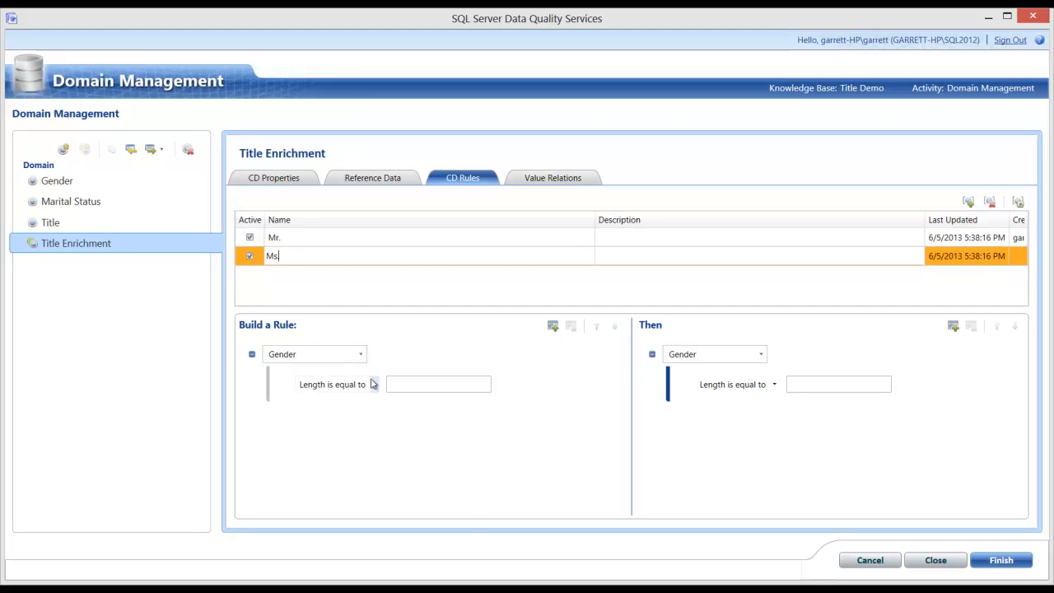
pyautogui.click(374, 384)
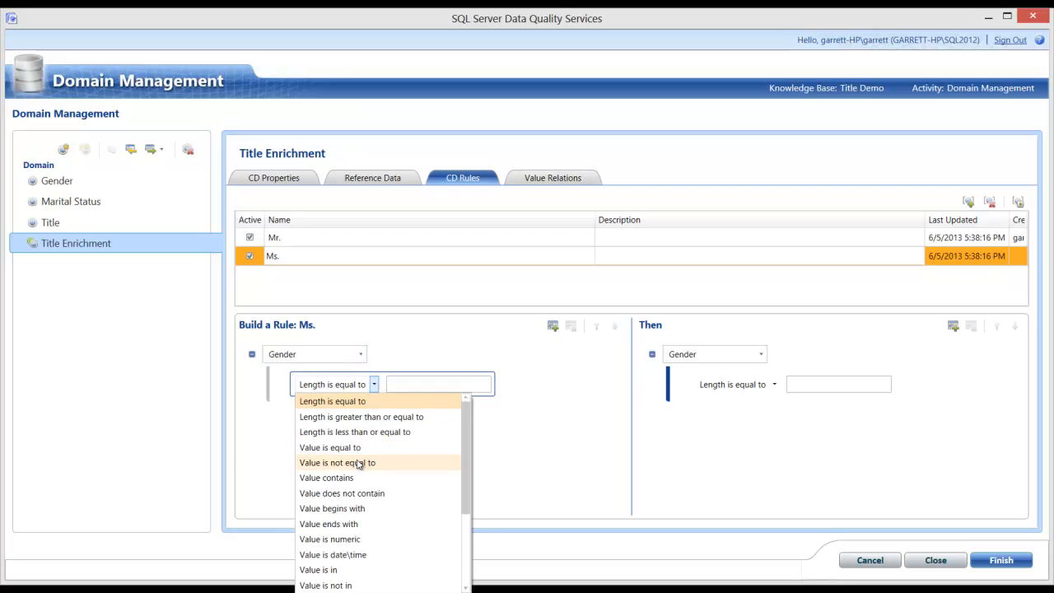
pyautogui.click(330, 448)
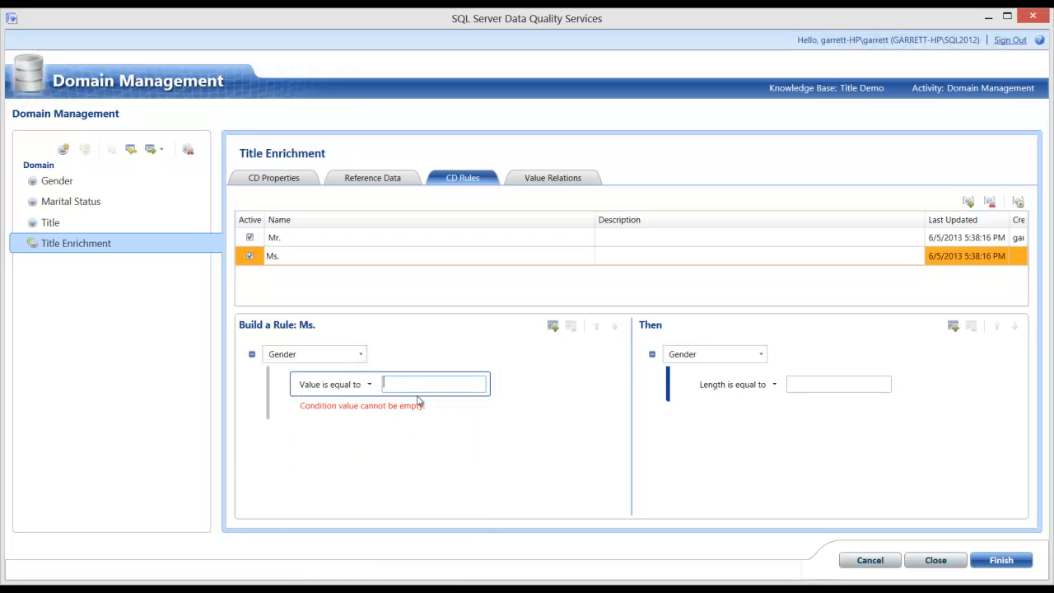
pyautogui.write('F')
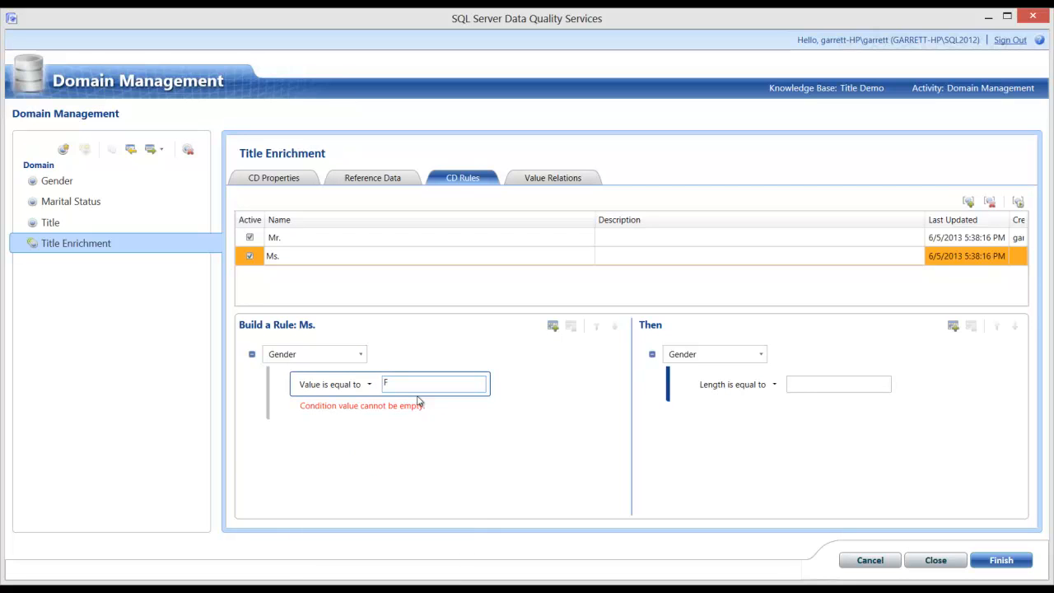
pyautogui.moveTo(764, 359)
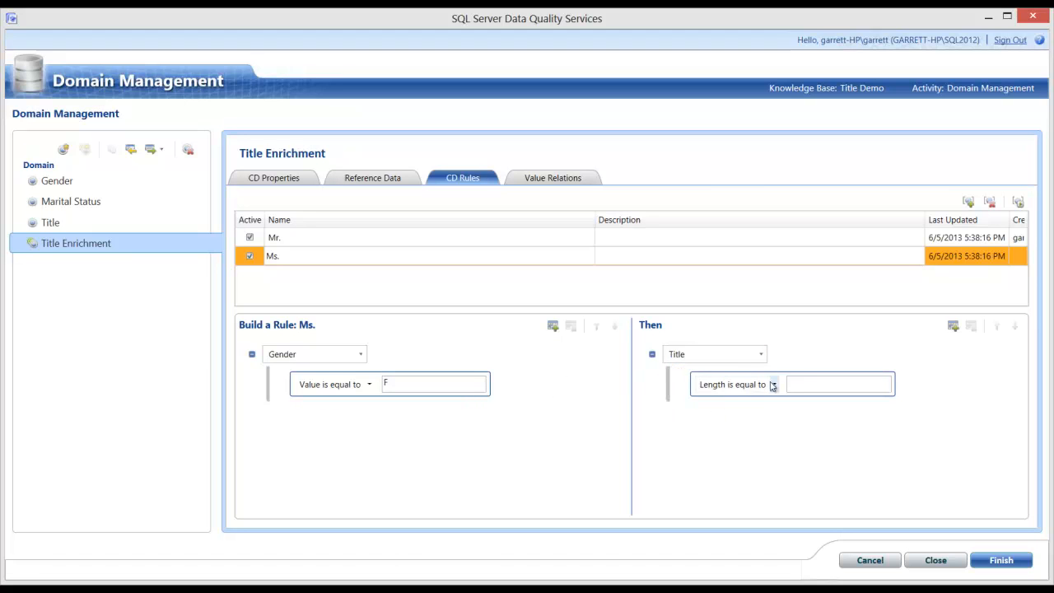
# - Set the Ms. rule's outcome to Title 'Value is equal to' Ms
pyautogui.click(776, 385)
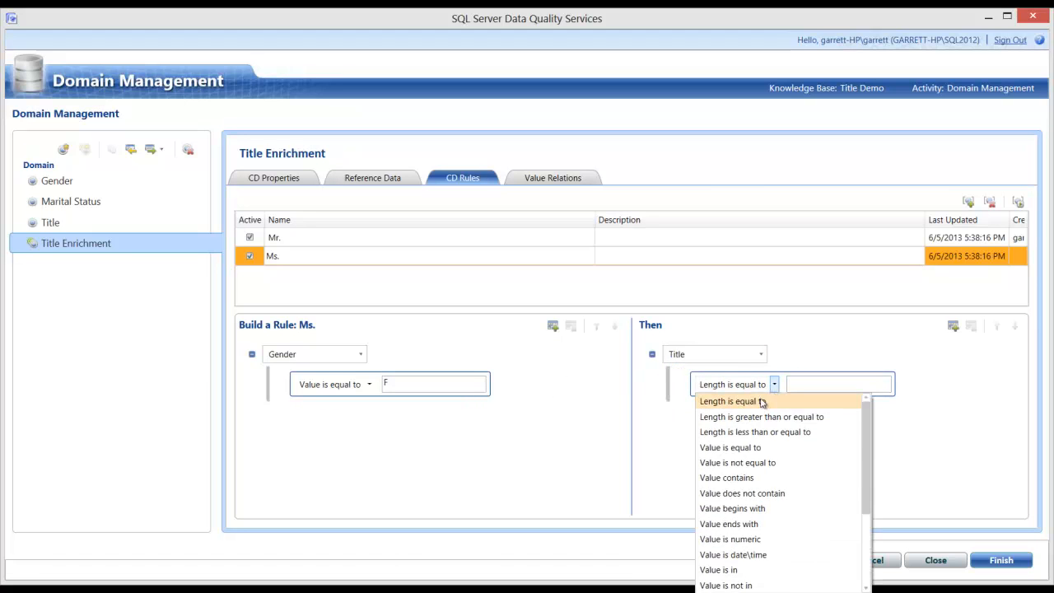
pyautogui.click(732, 448)
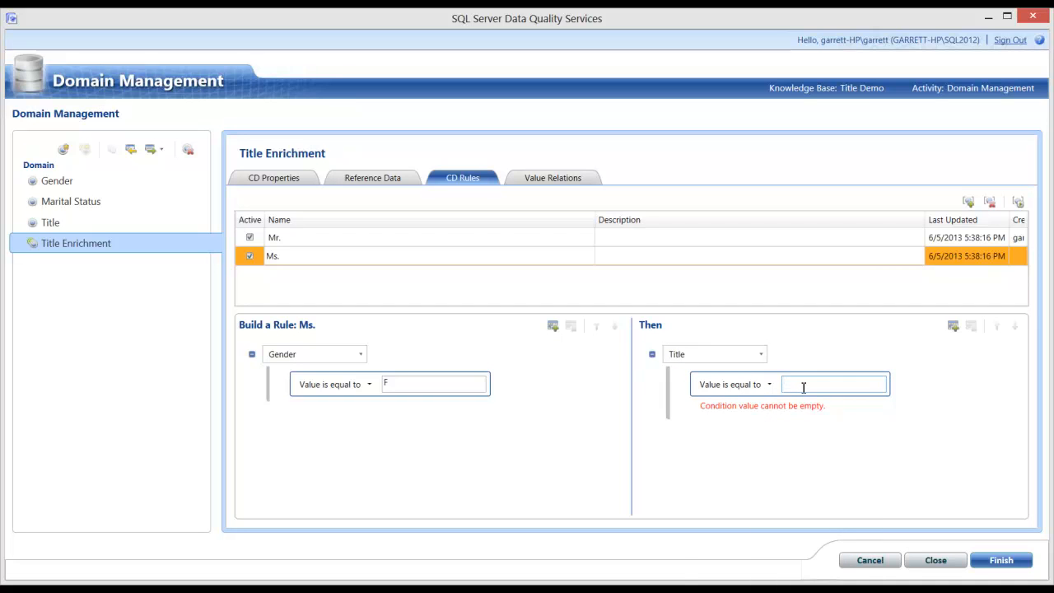
pyautogui.write('Ms.')
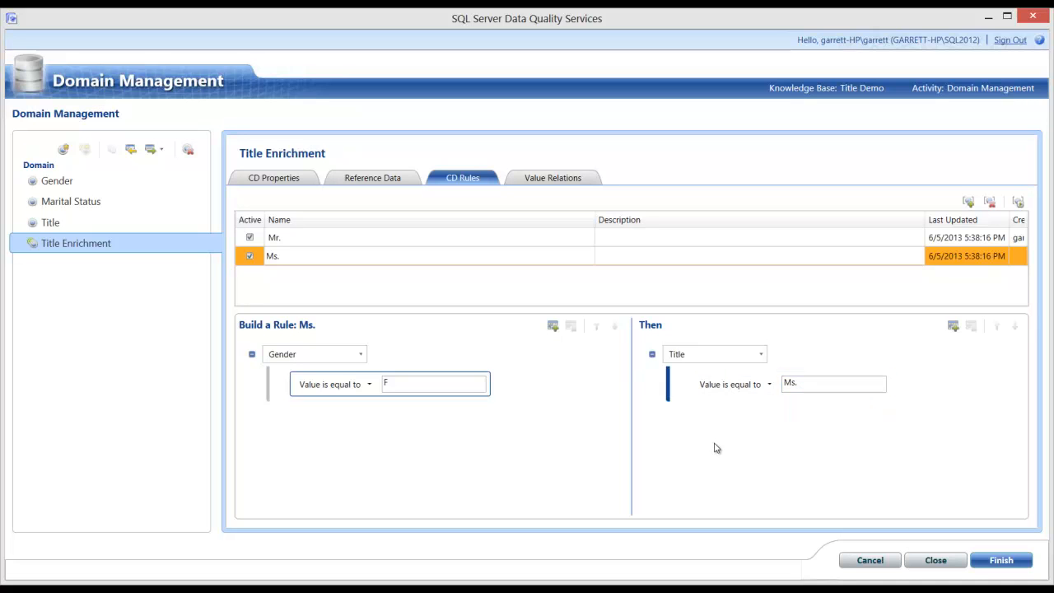
pyautogui.moveTo(504, 420)
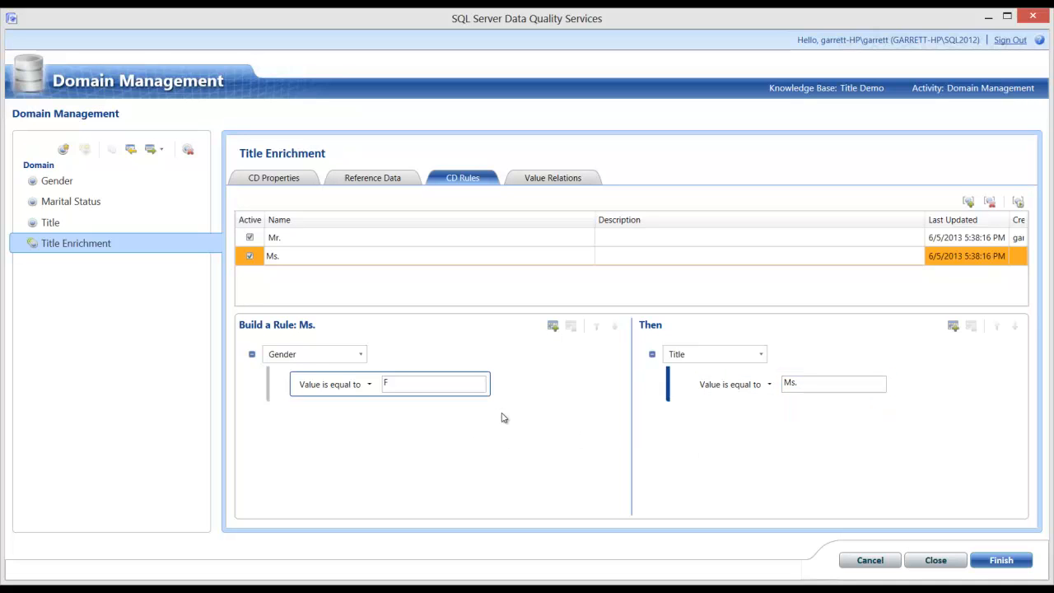
pyautogui.moveTo(518, 397)
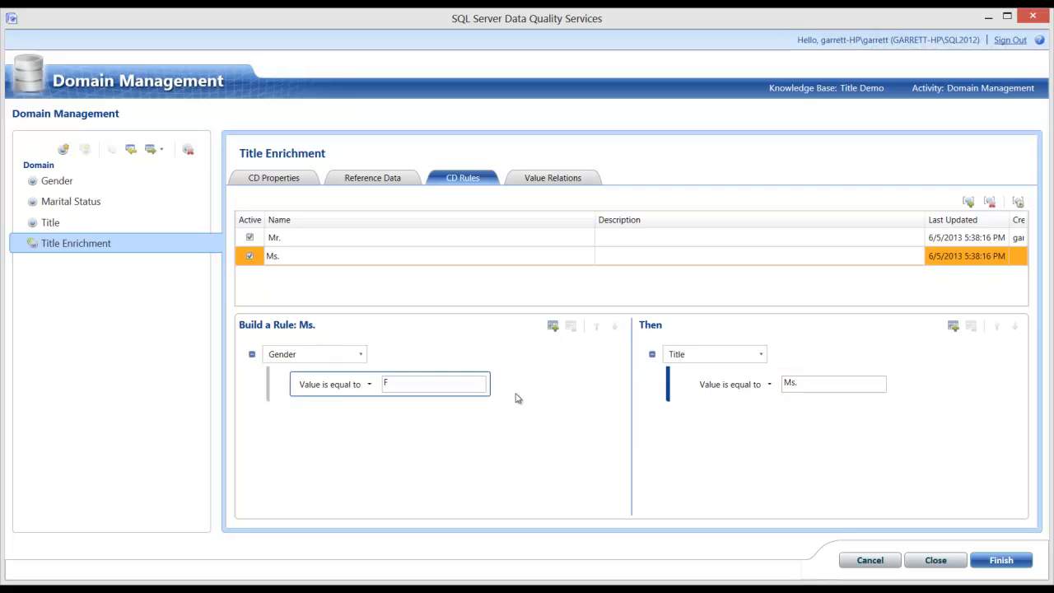
pyautogui.moveTo(375, 360)
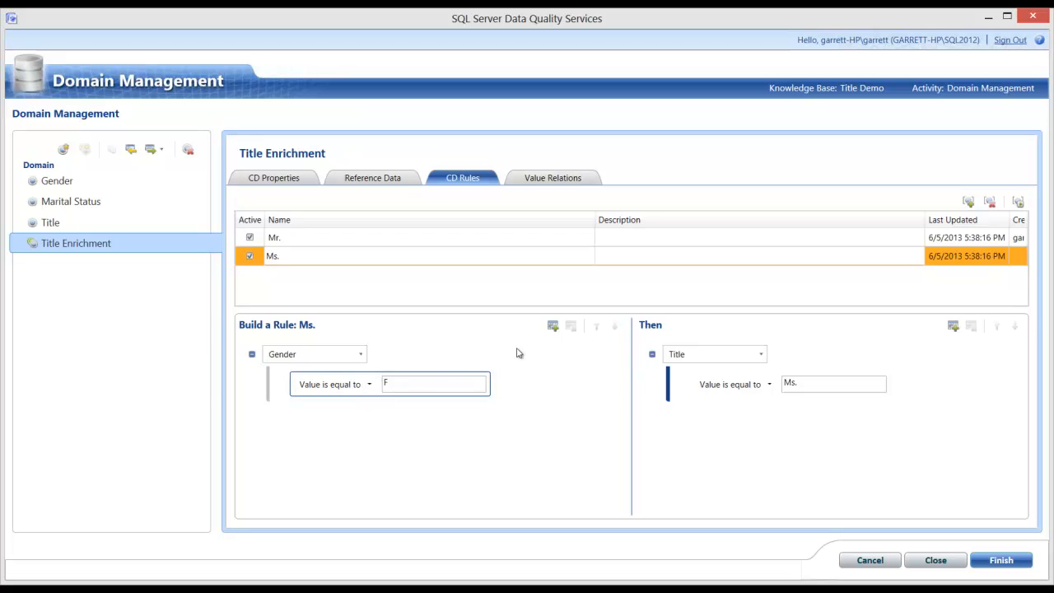
pyautogui.moveTo(547, 349)
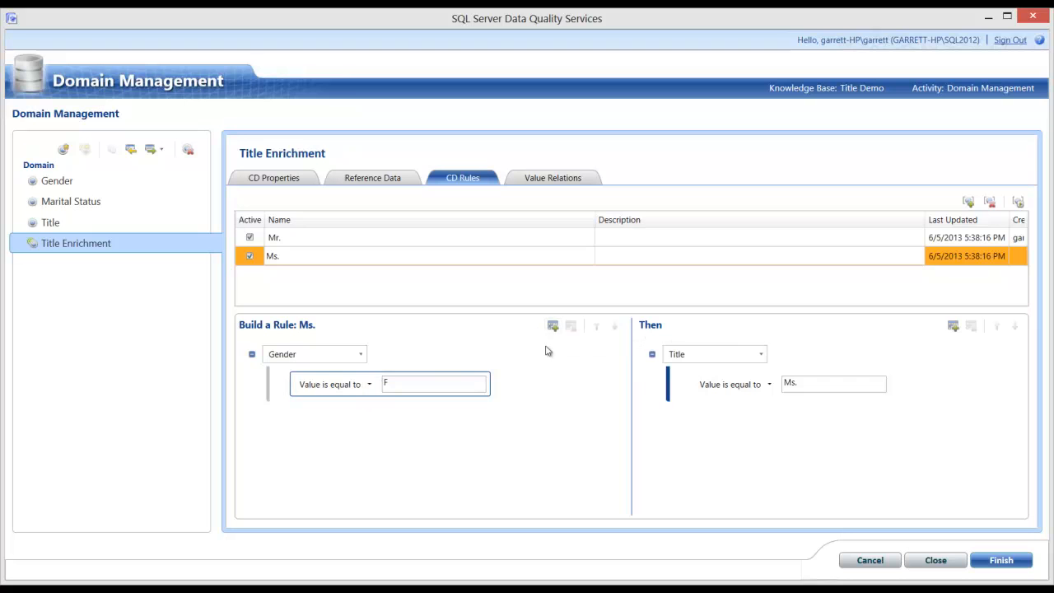
pyautogui.moveTo(552, 327)
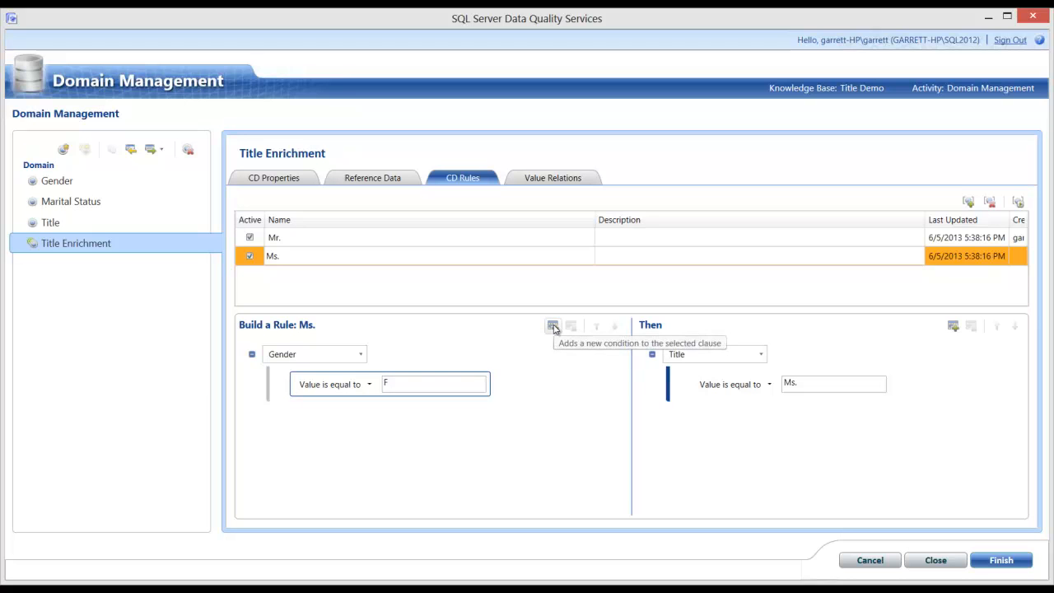
pyautogui.click(552, 326)
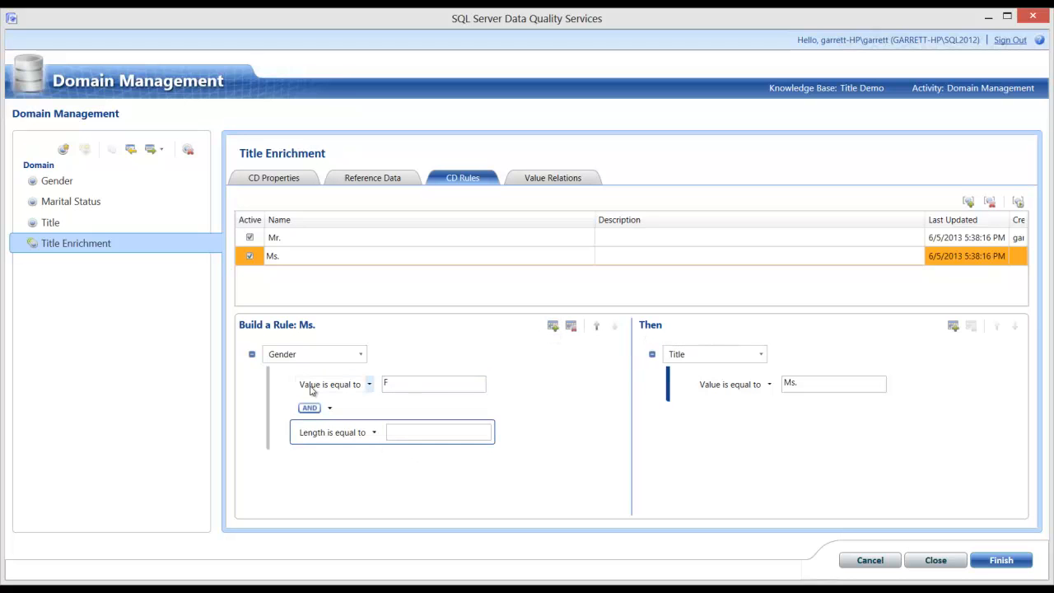
pyautogui.moveTo(309, 371)
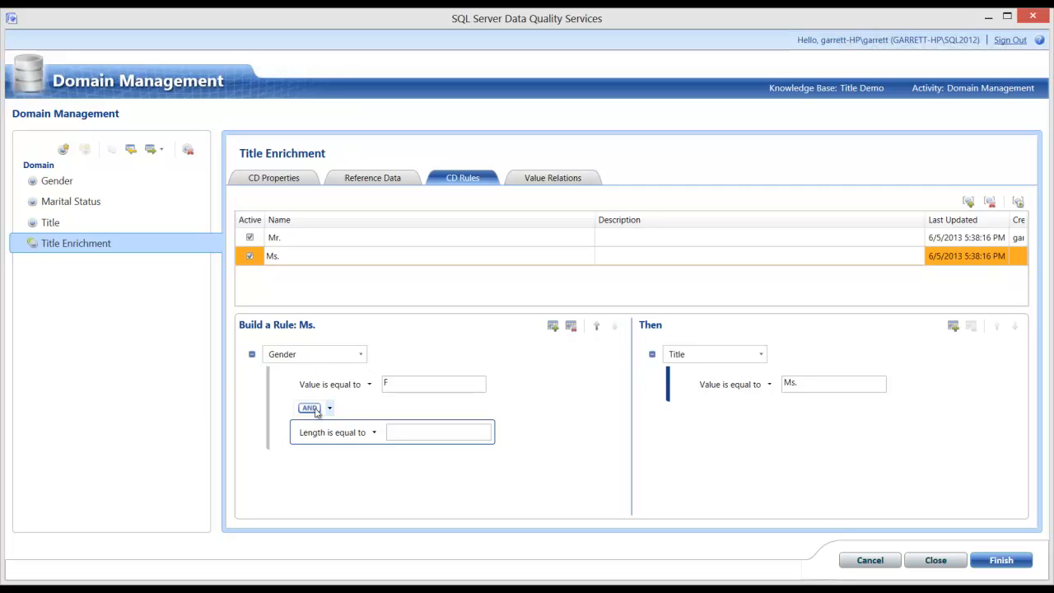
pyautogui.moveTo(327, 412)
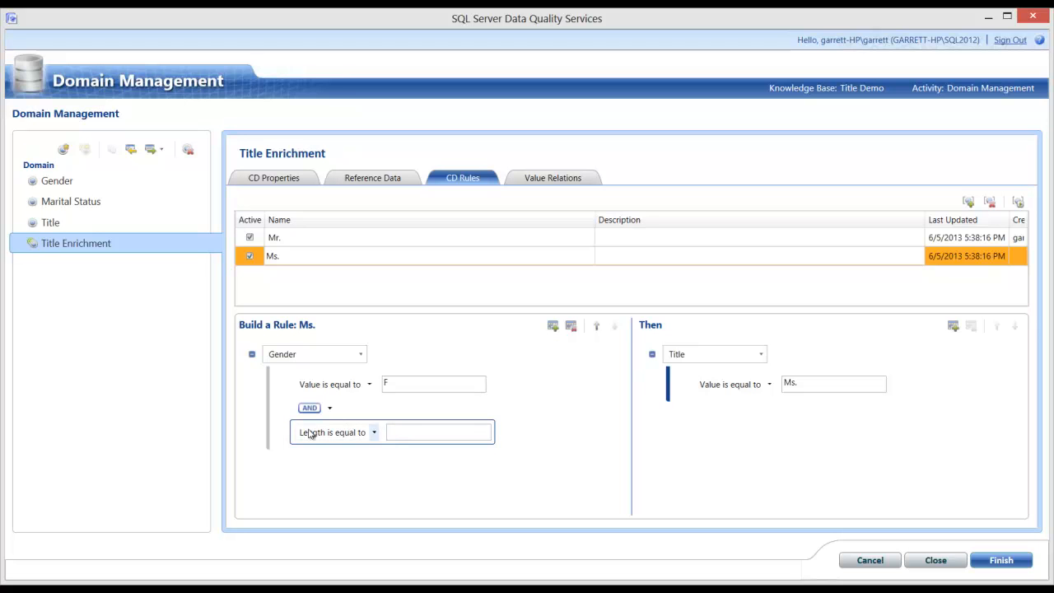
pyautogui.click(570, 327)
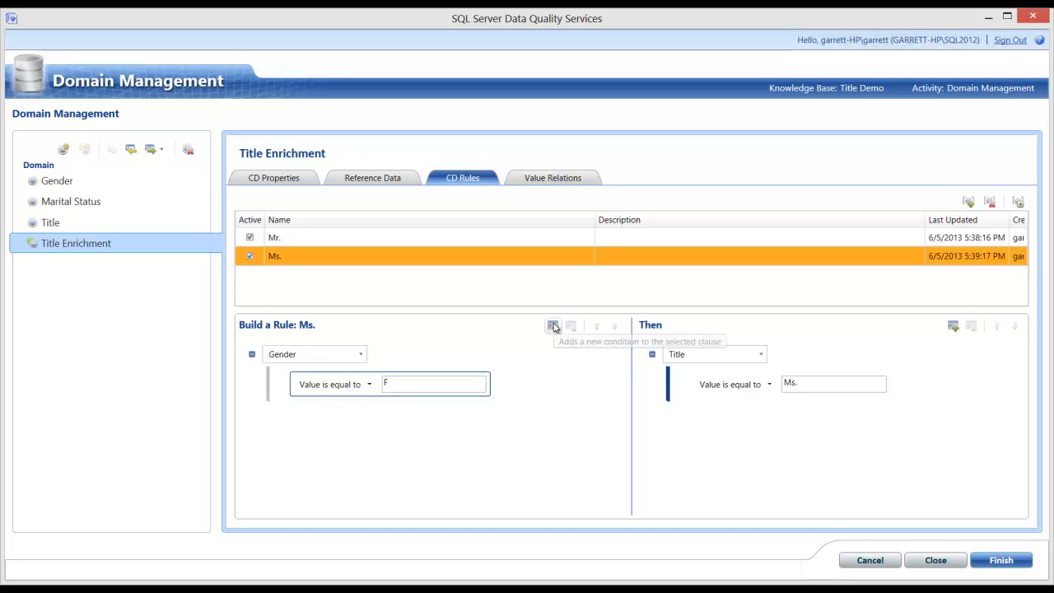
pyautogui.moveTo(491, 364)
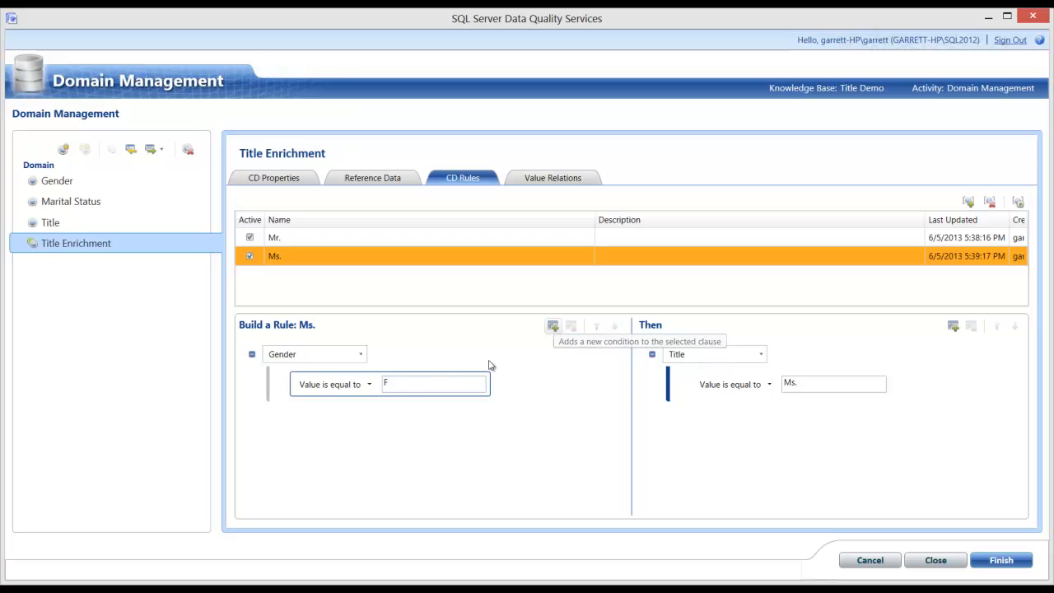
pyautogui.moveTo(325, 398)
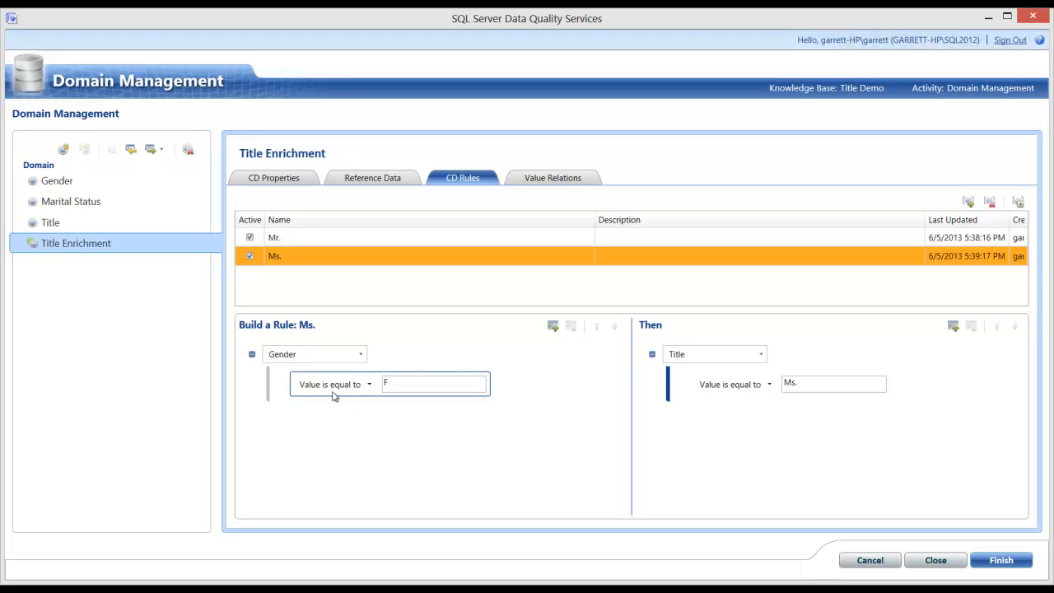
pyautogui.click(564, 359)
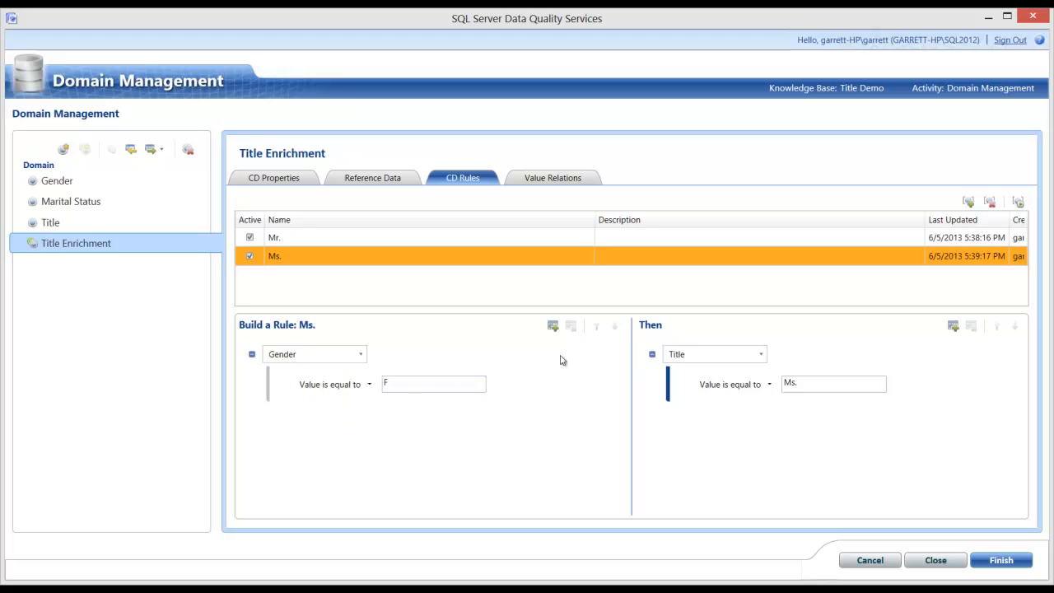
pyautogui.moveTo(553, 327)
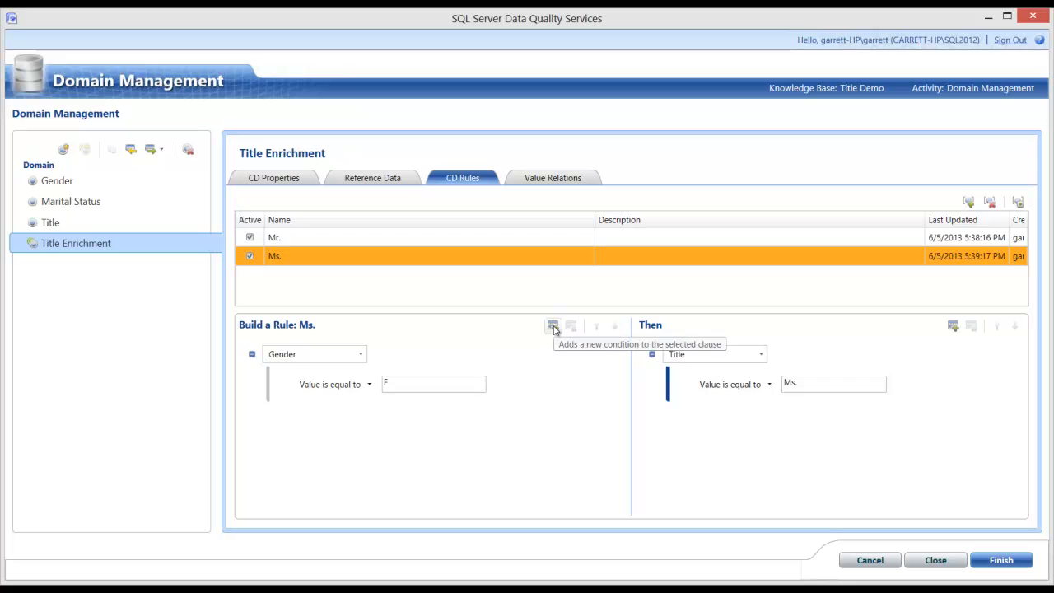
# - Add an AND clause to the Ms. rule: Marital Status 'Value is equal to' S
pyautogui.click(552, 326)
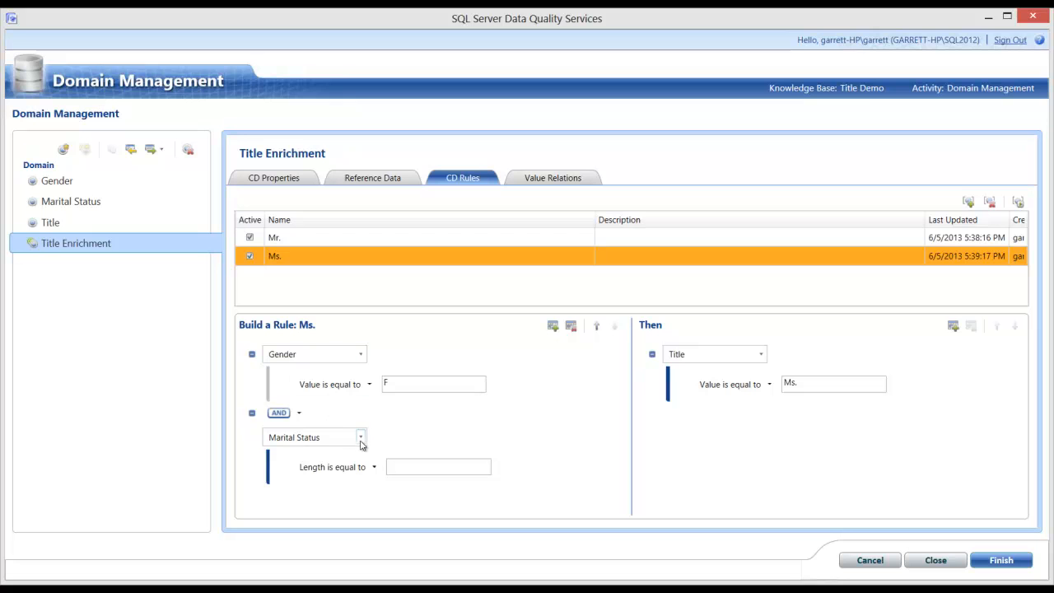
pyautogui.click(298, 412)
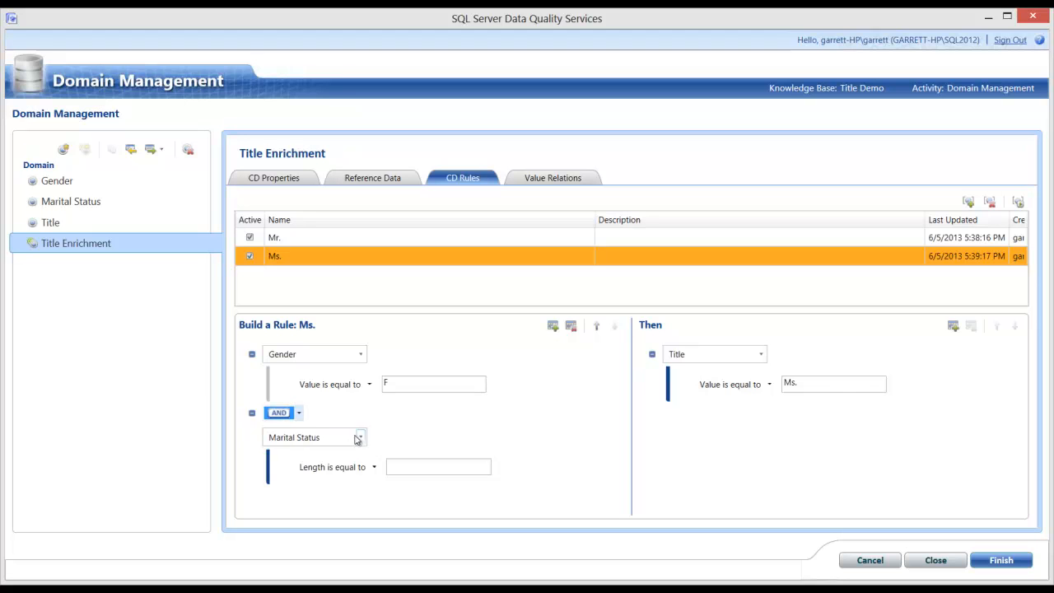
pyautogui.moveTo(318, 447)
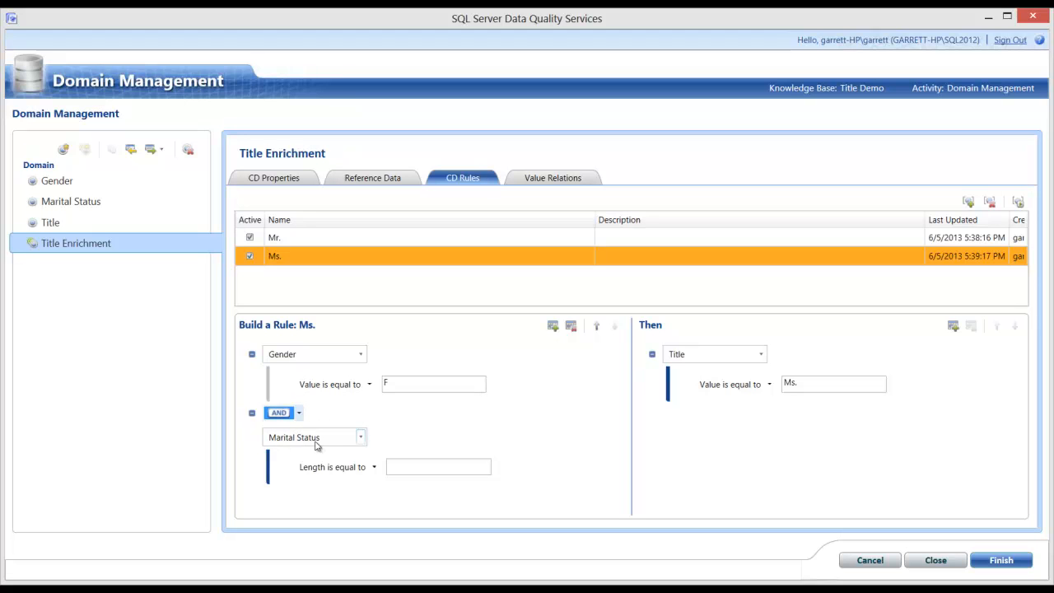
pyautogui.click(372, 467)
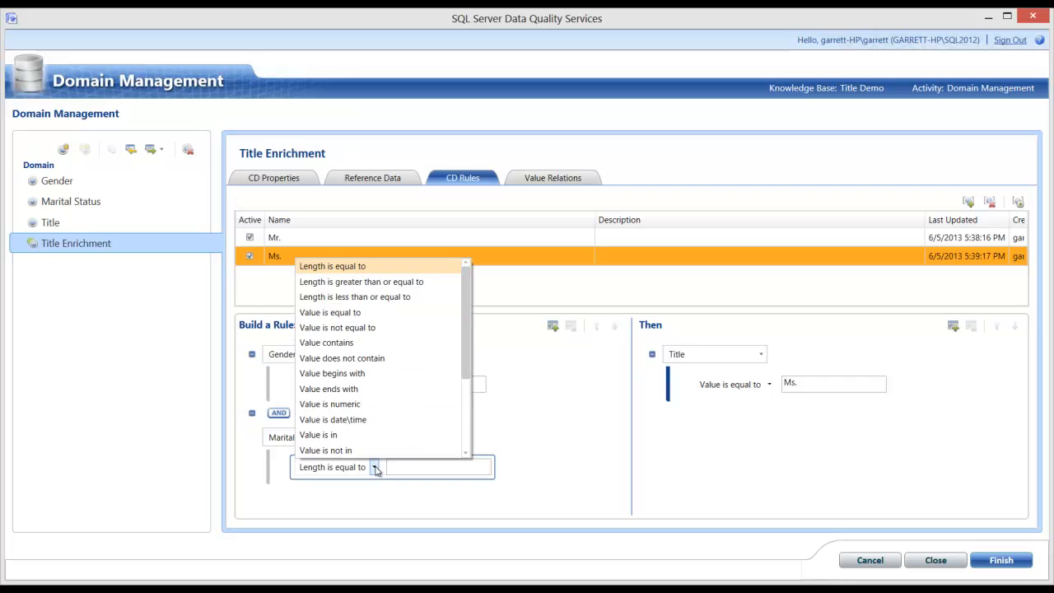
pyautogui.click(330, 313)
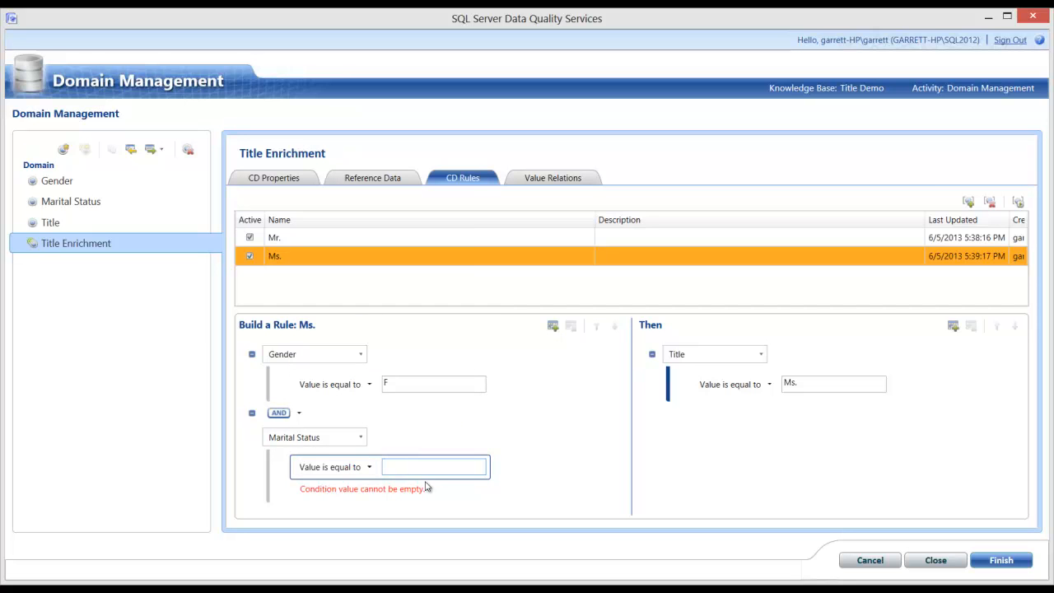
pyautogui.write('S')
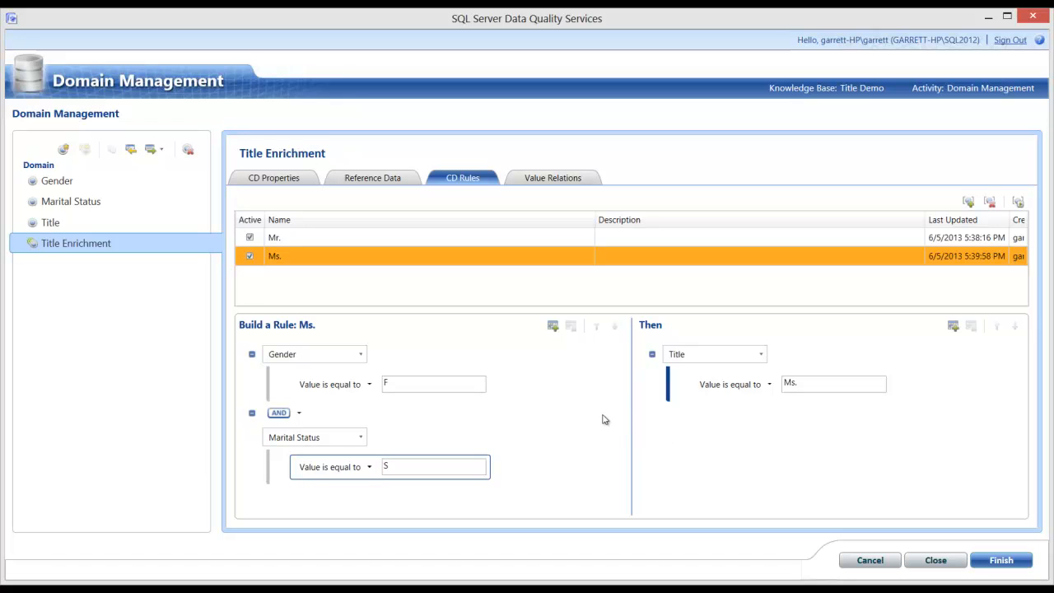
pyautogui.moveTo(313, 359)
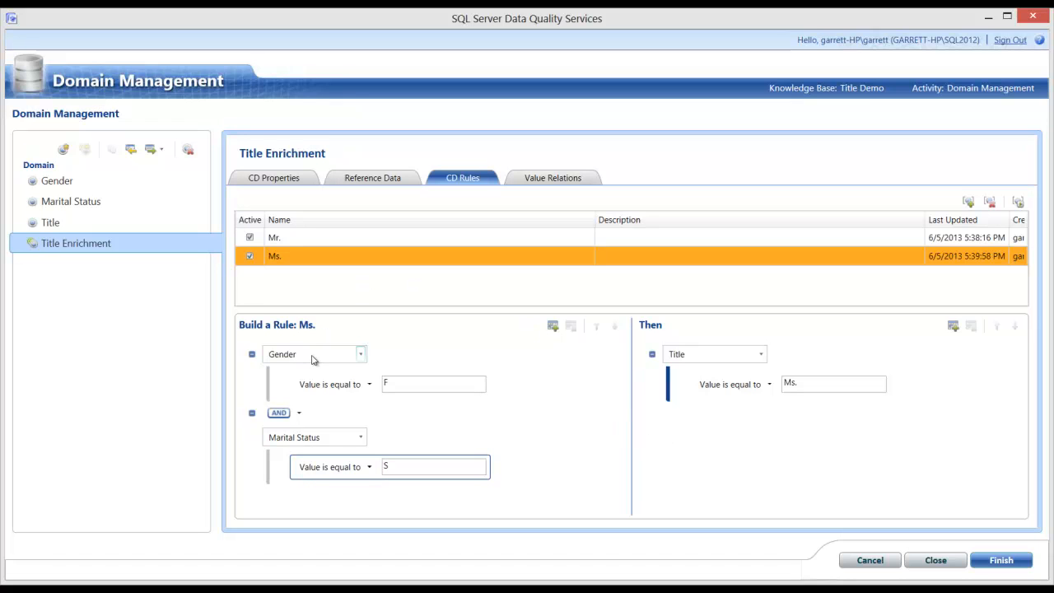
pyautogui.moveTo(695, 222)
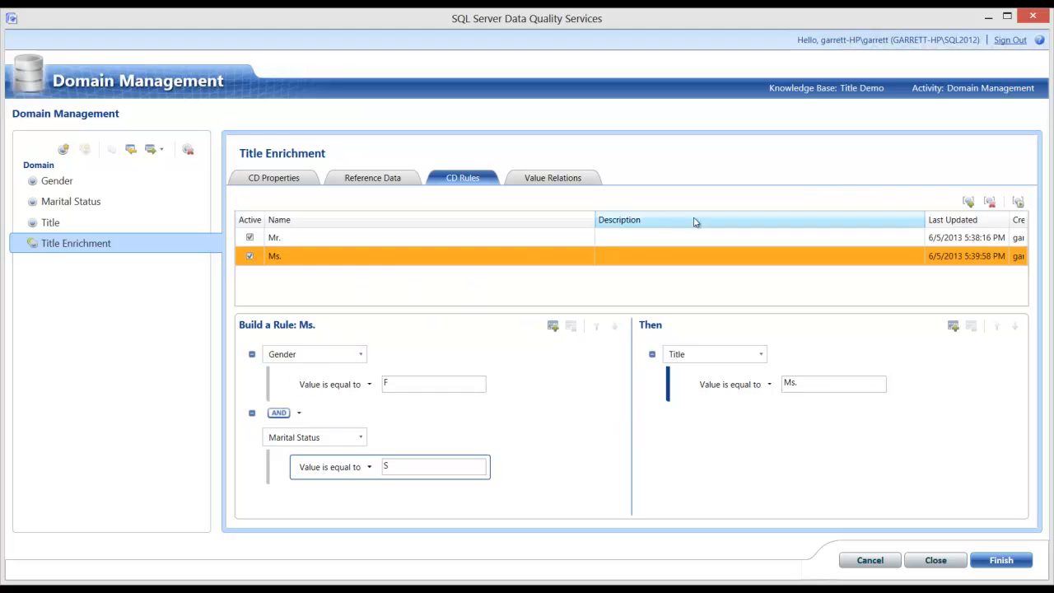
pyautogui.moveTo(971, 205)
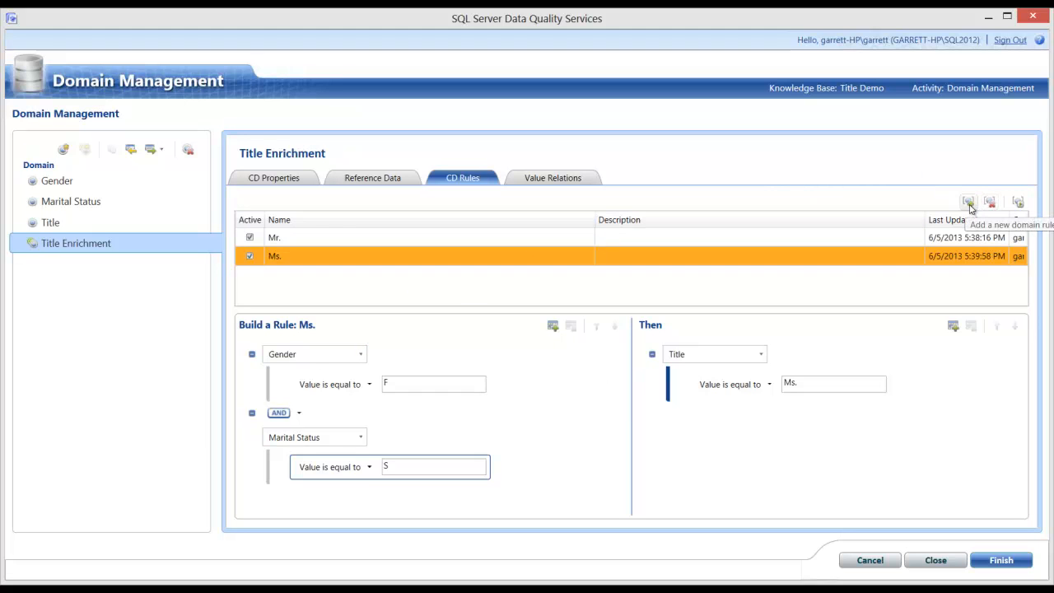
# - Add a third CD rule named Mrs. with the condition Gender 'Value is equal to' F
pyautogui.click(965, 201)
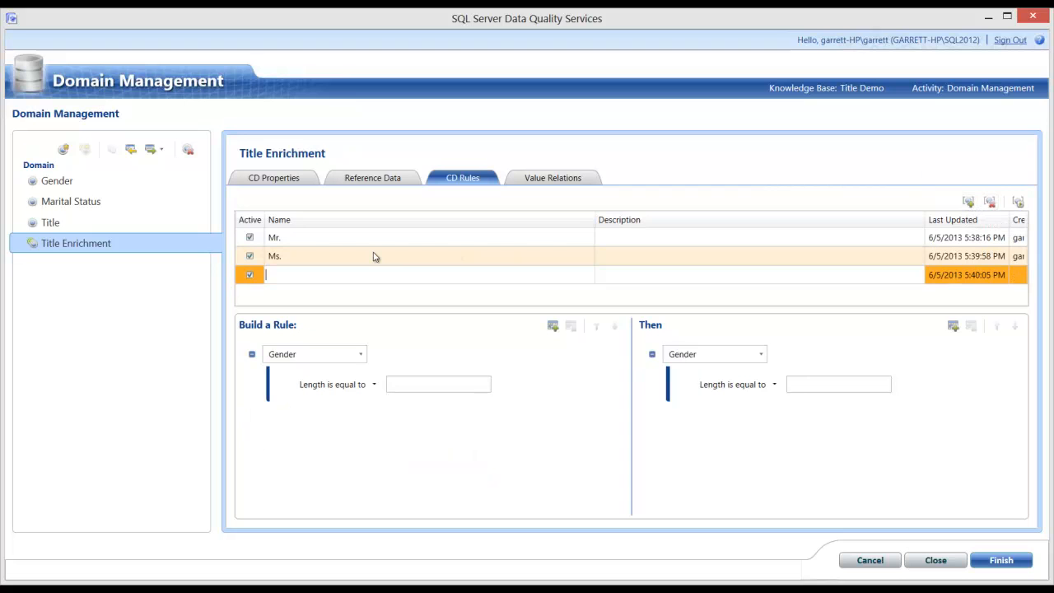
pyautogui.write('Mrs.')
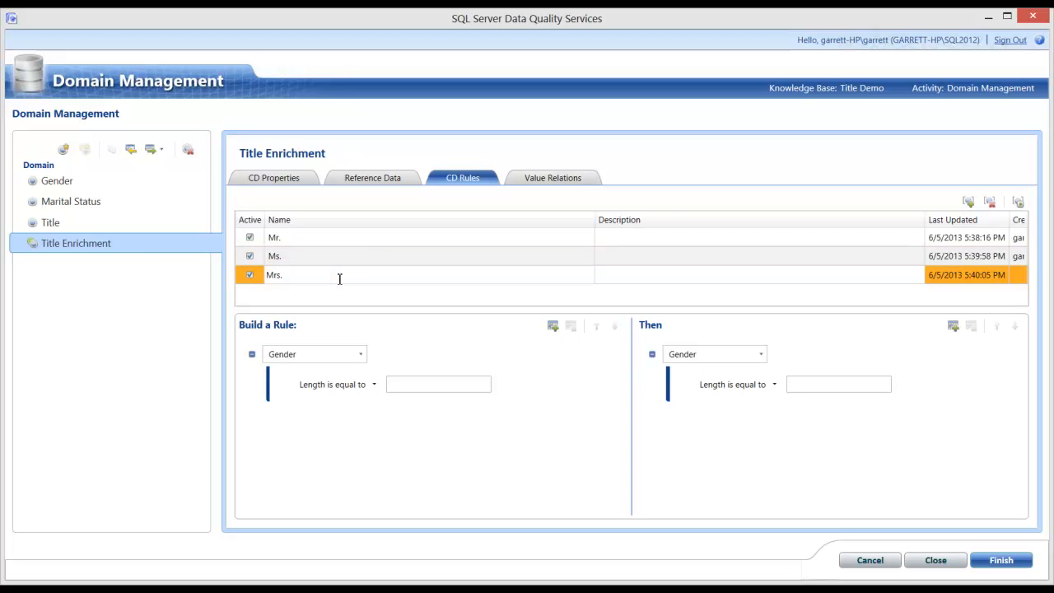
pyautogui.moveTo(369, 362)
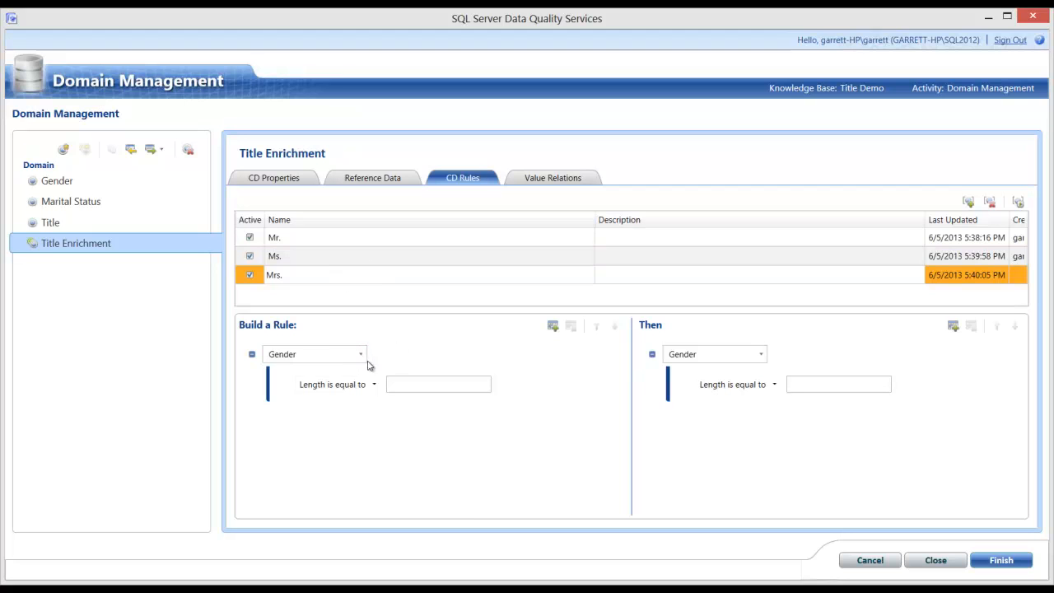
pyautogui.click(372, 384)
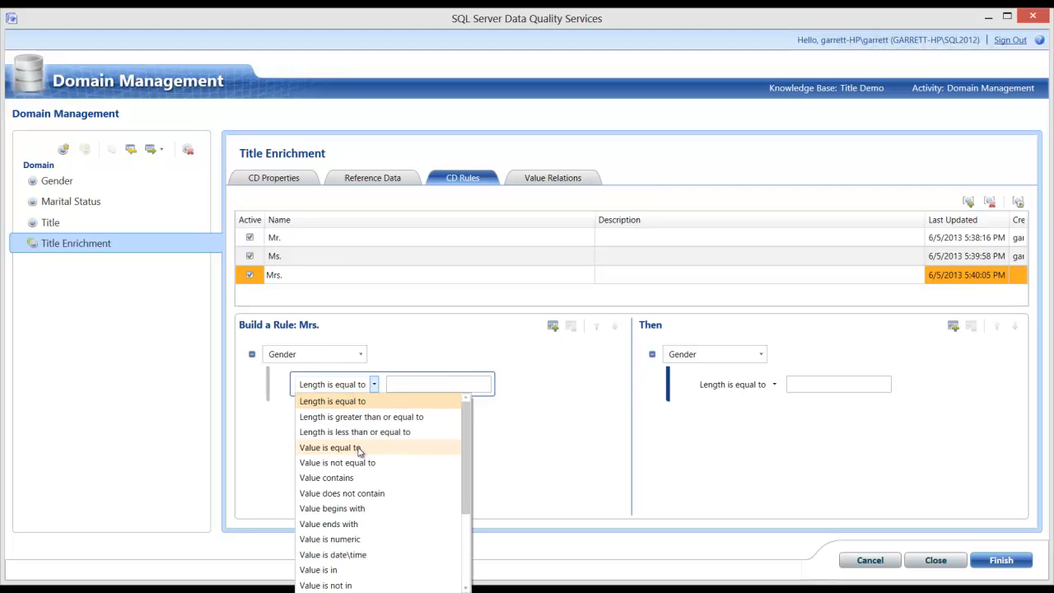
pyautogui.click(346, 448)
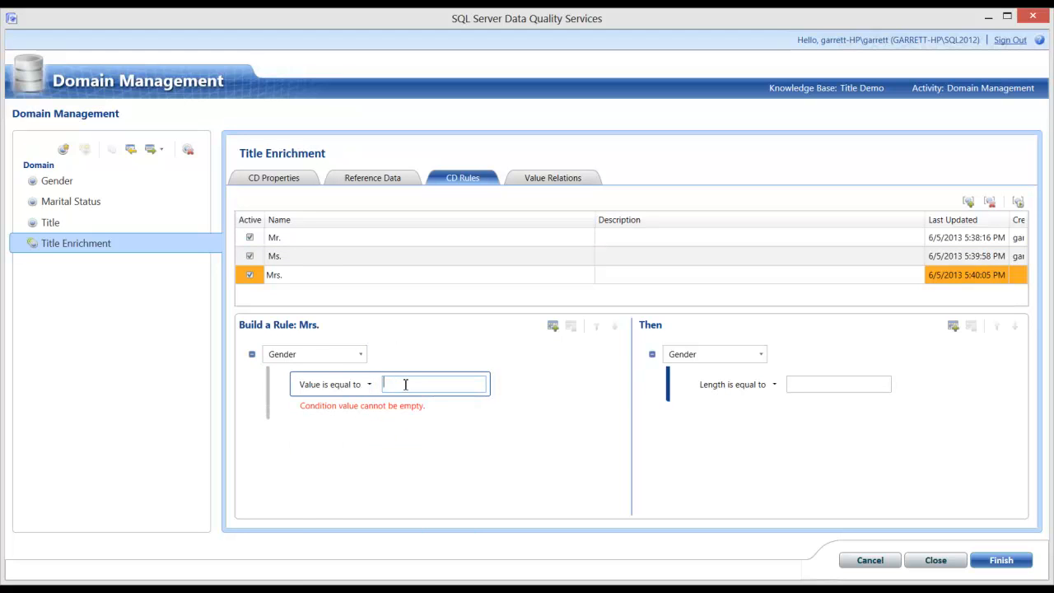
pyautogui.write('F')
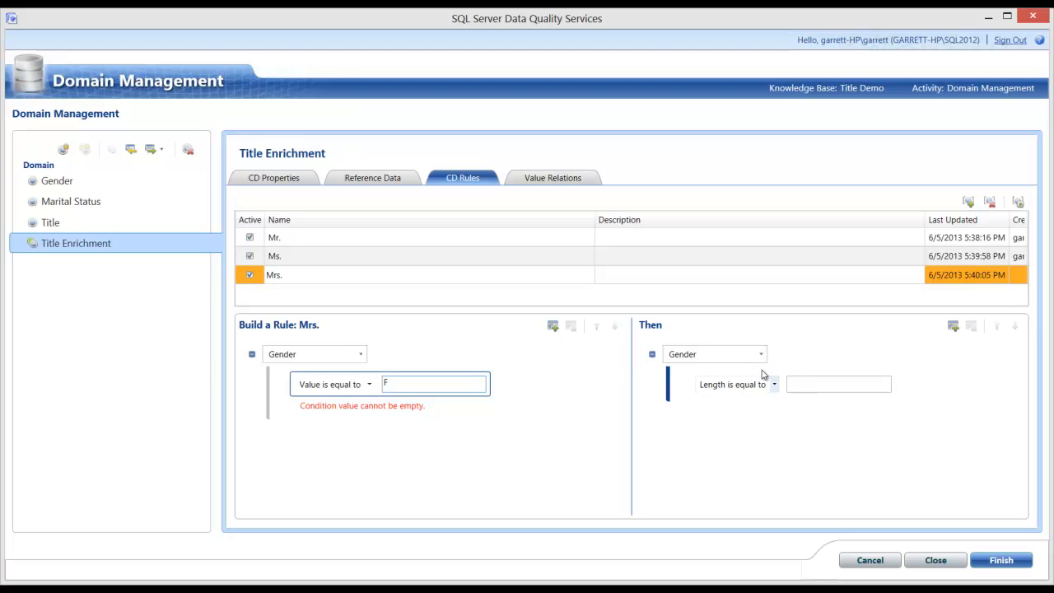
# - Set the Mrs. rule's outcome to Title 'Value is equal to' Mrs
pyautogui.click(715, 355)
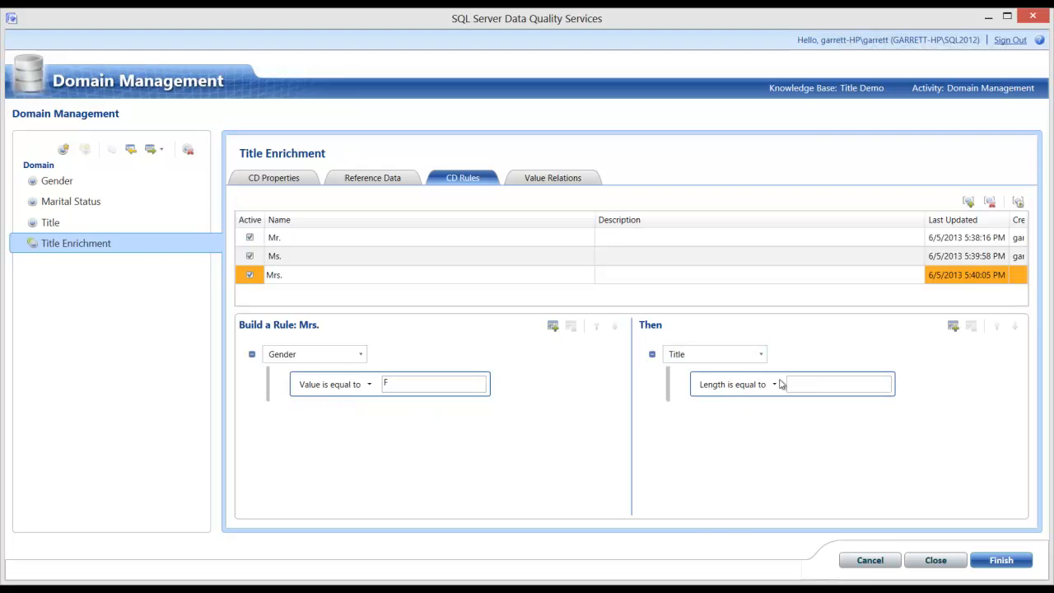
pyautogui.click(770, 384)
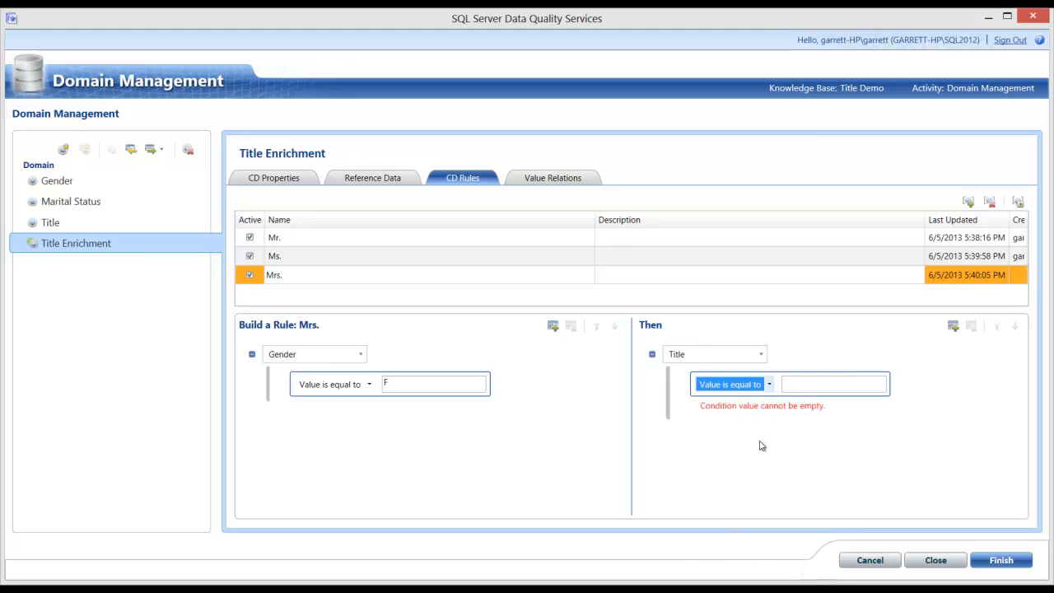
pyautogui.click(836, 384)
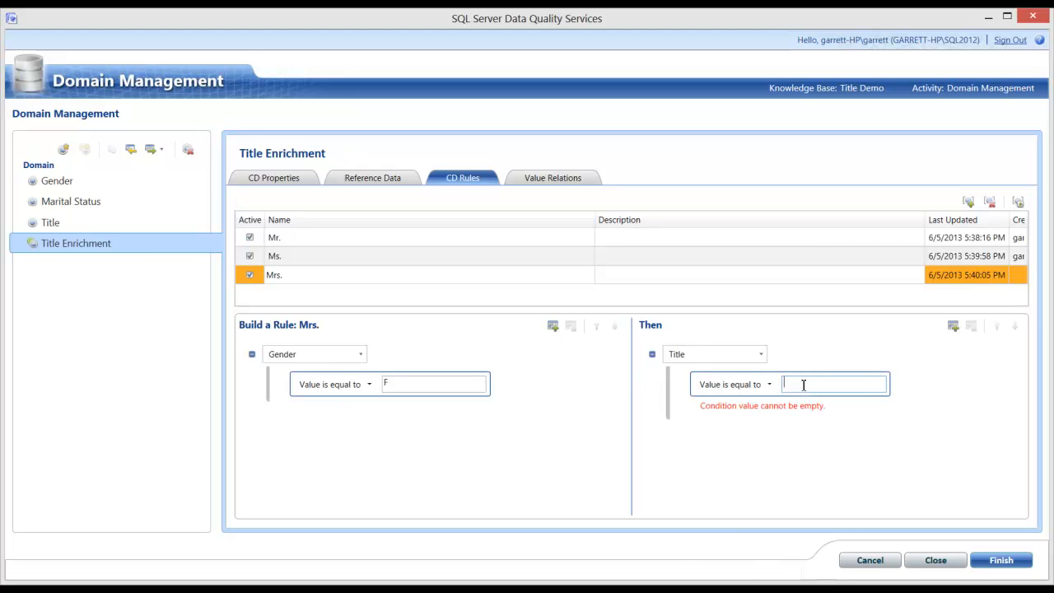
pyautogui.write('Mrs.')
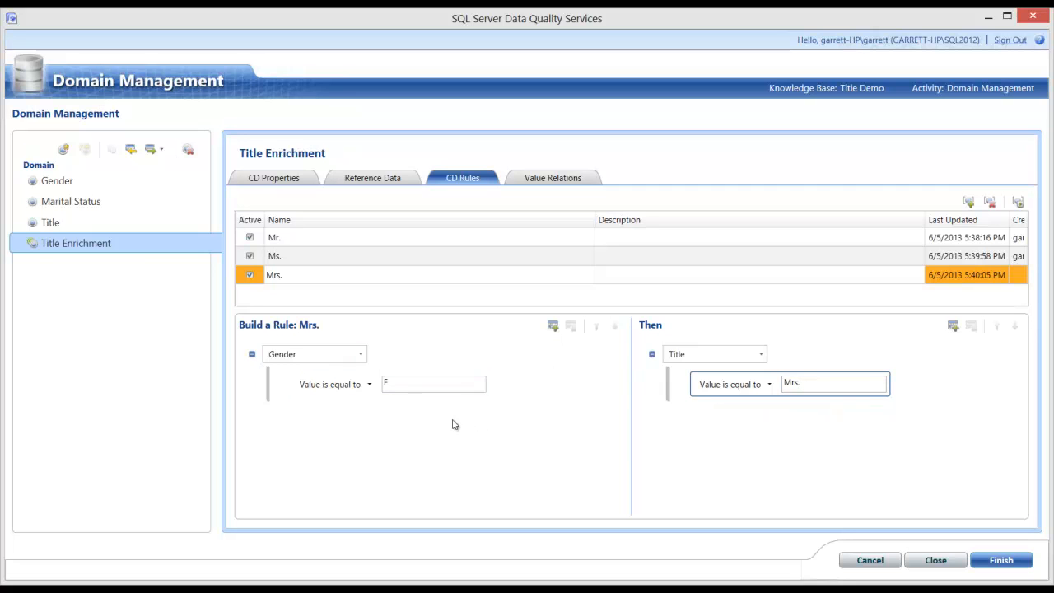
pyautogui.moveTo(552, 328)
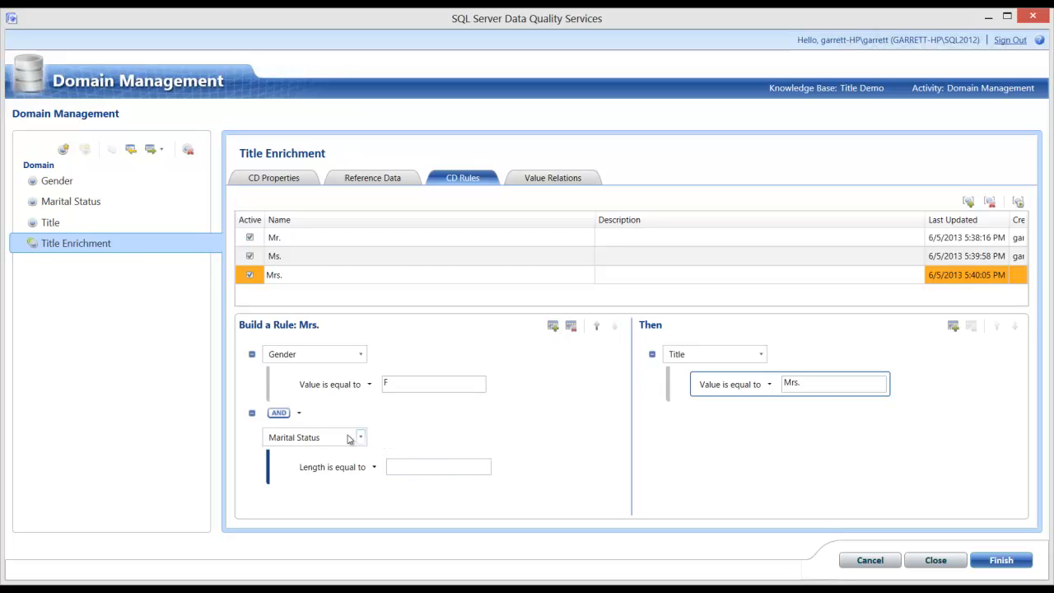
pyautogui.moveTo(340, 436)
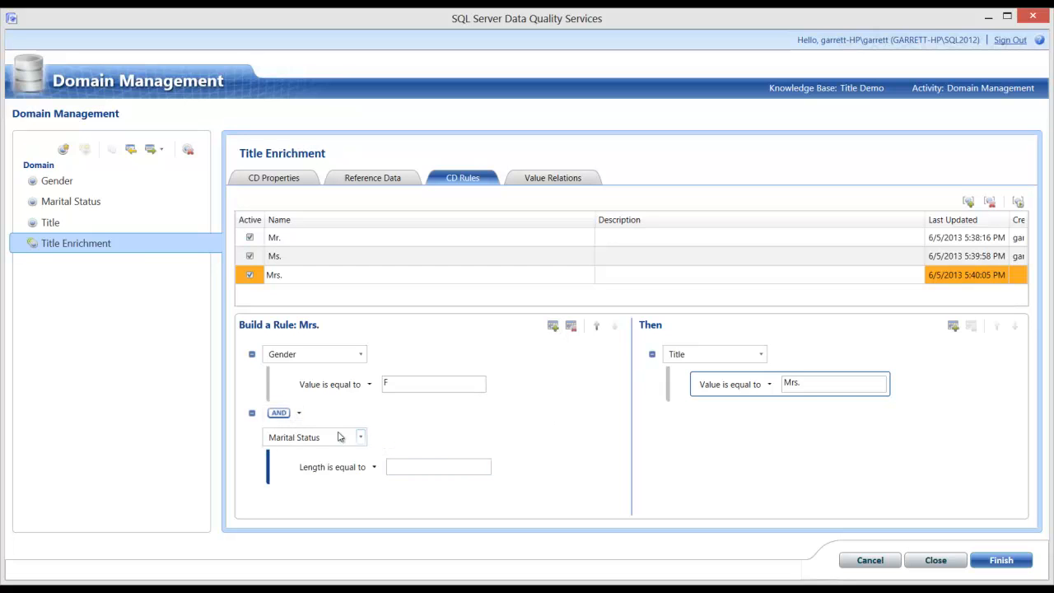
# - Add an AND clause to the Mrs. rule: Marital Status 'Value is equal to' M
pyautogui.click(439, 466)
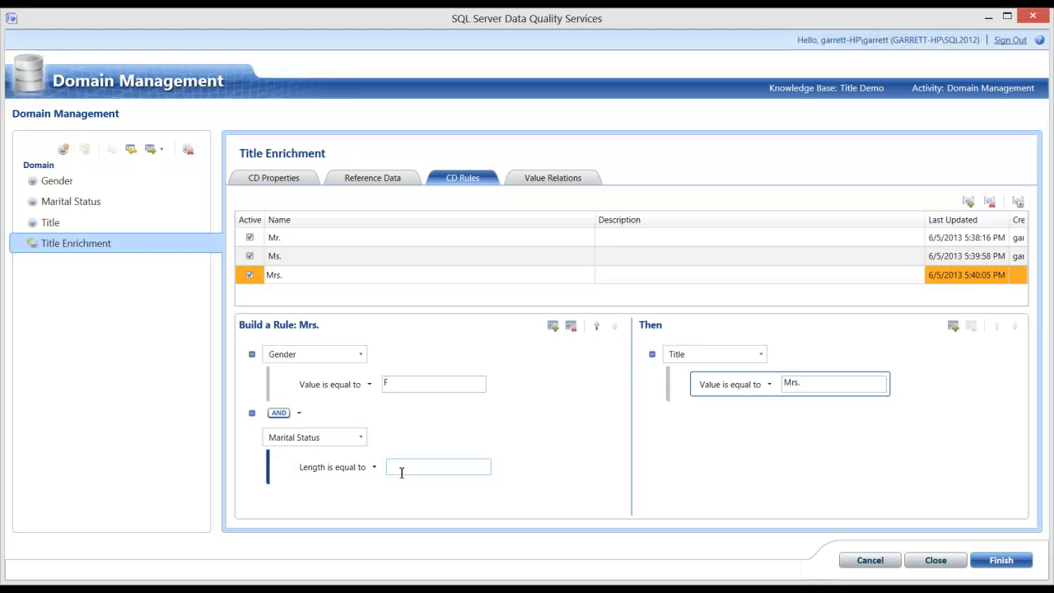
pyautogui.click(373, 468)
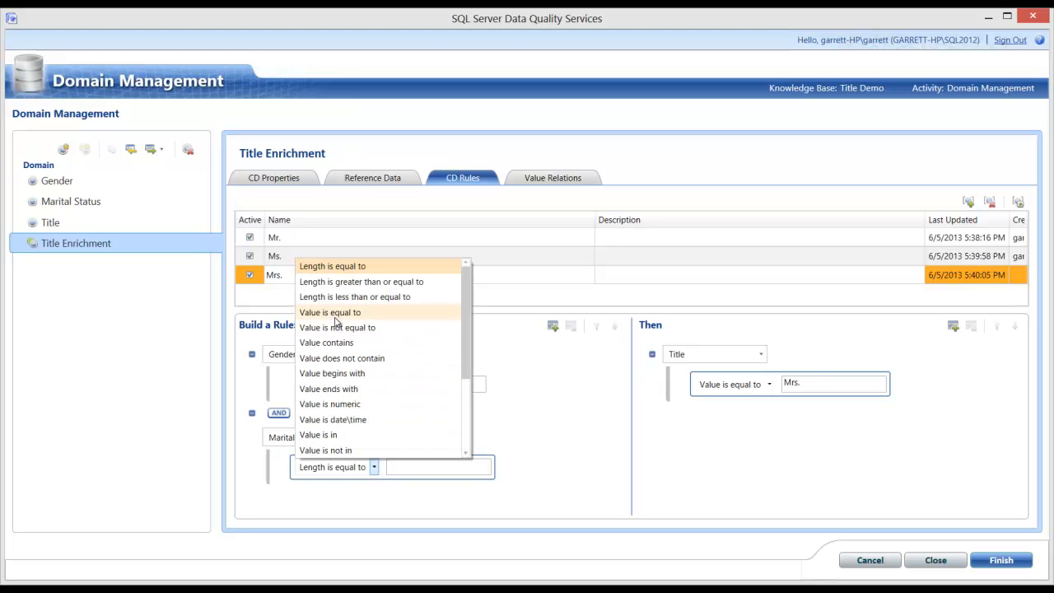
pyautogui.click(331, 313)
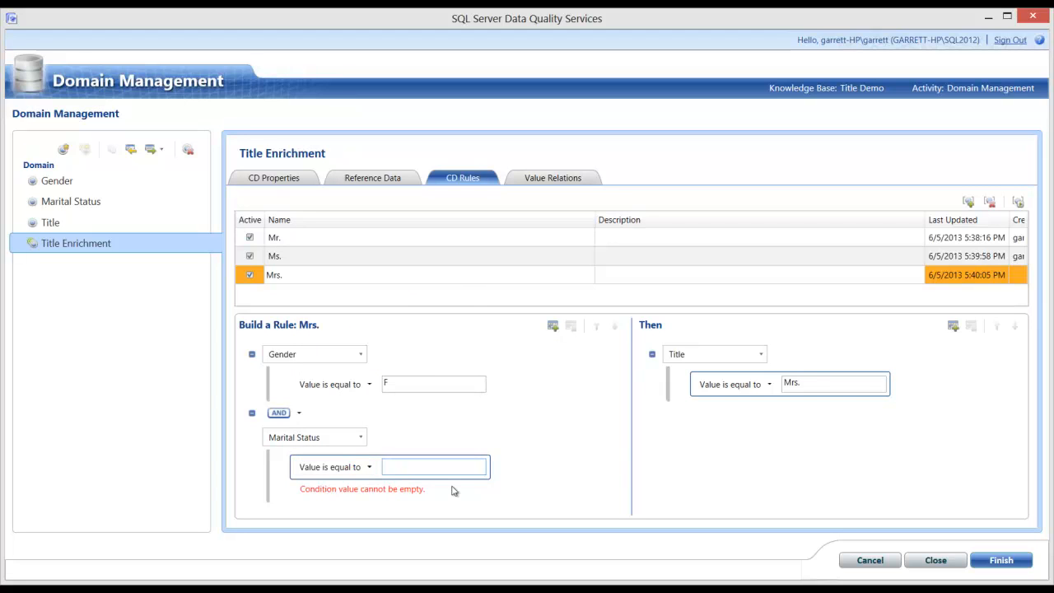
pyautogui.write('M')
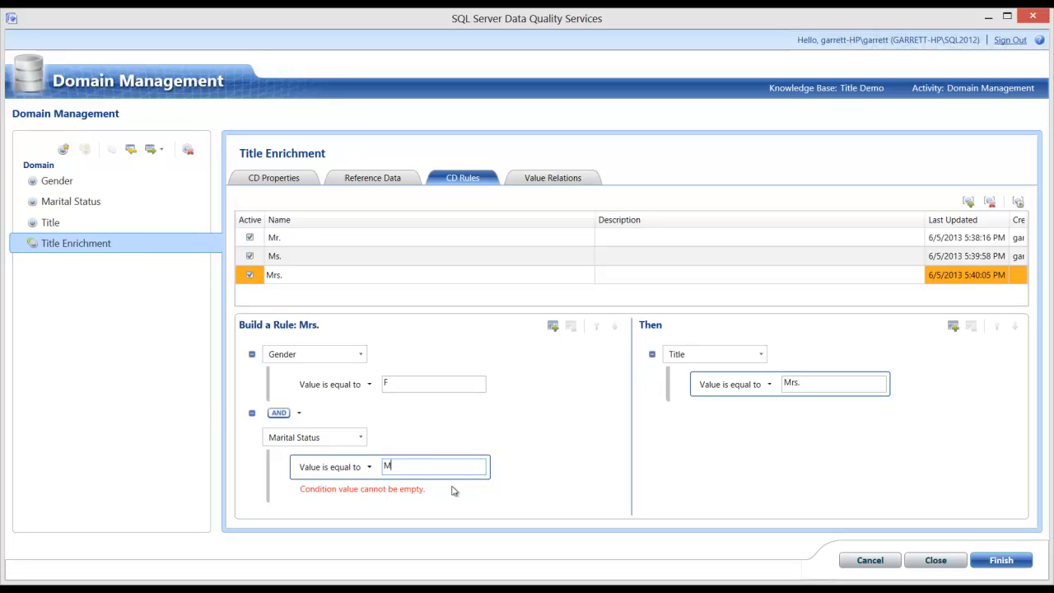
pyautogui.moveTo(562, 443)
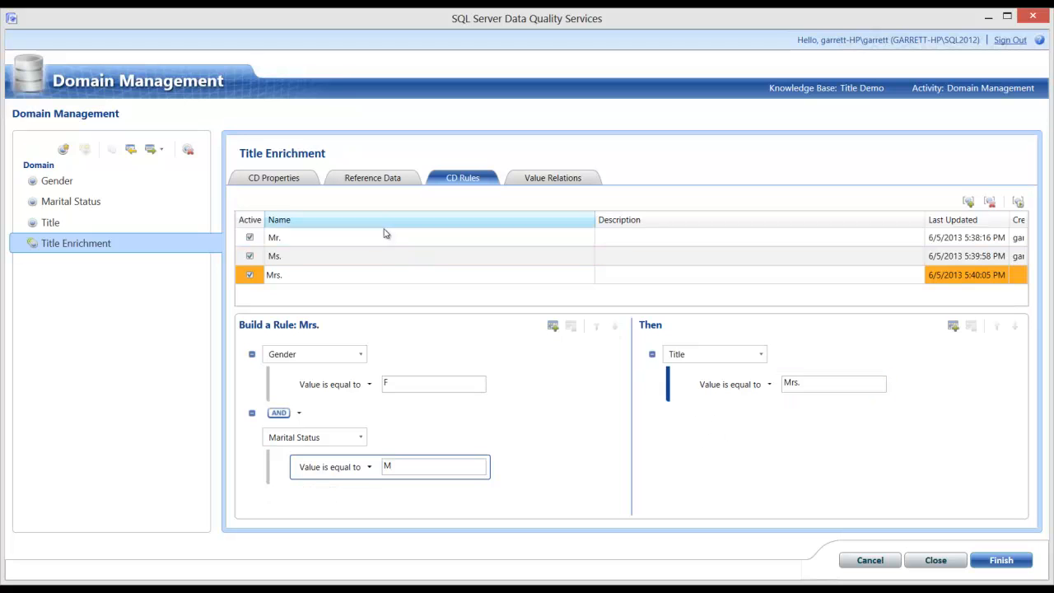
pyautogui.moveTo(346, 244)
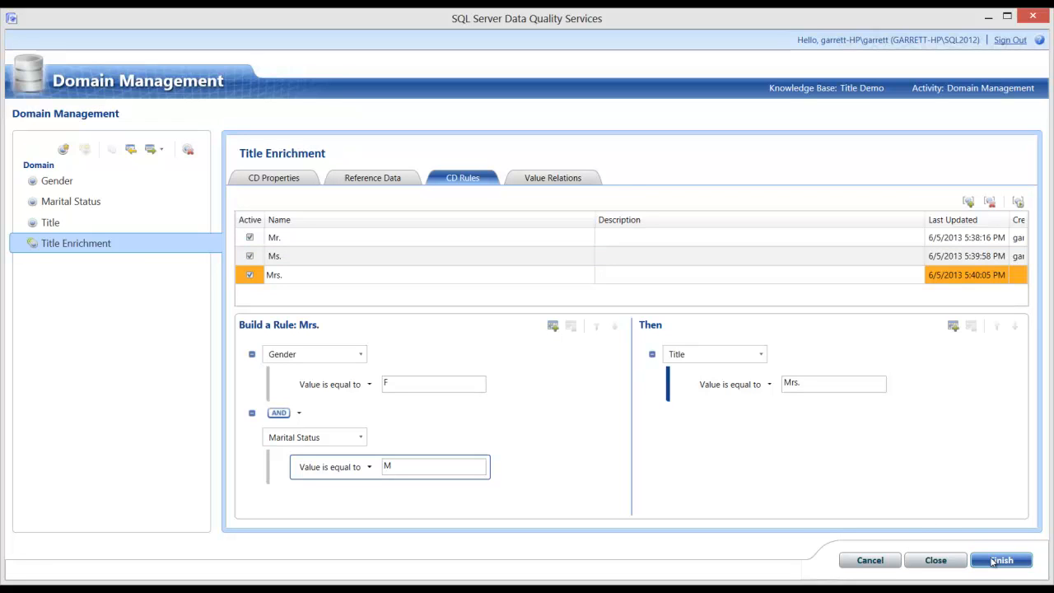
# - Finish domain management and publish the Title Demo knowledge base, confirming success
pyautogui.click(1008, 560)
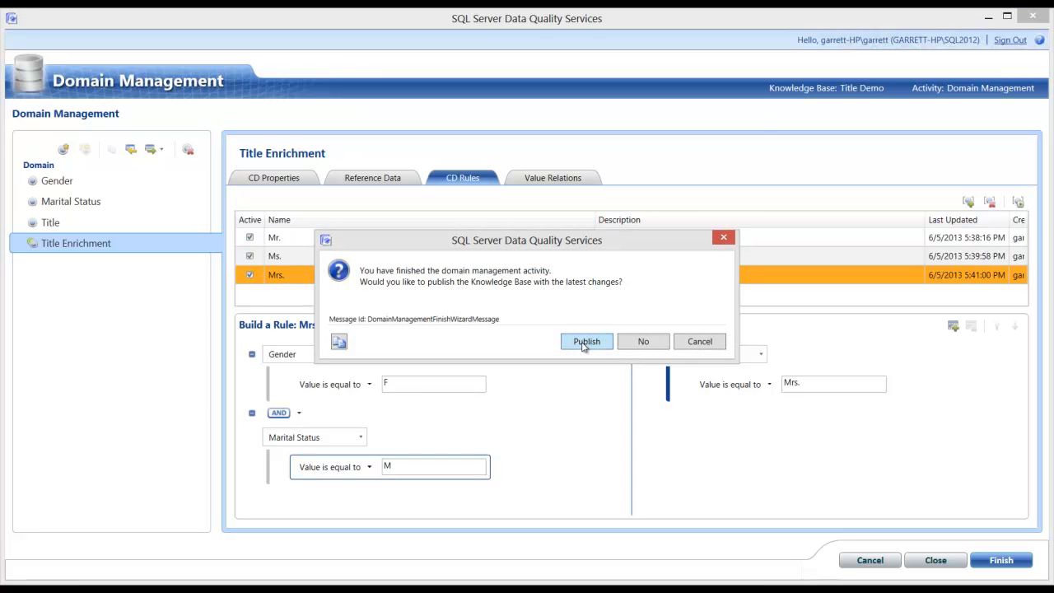
pyautogui.click(587, 341)
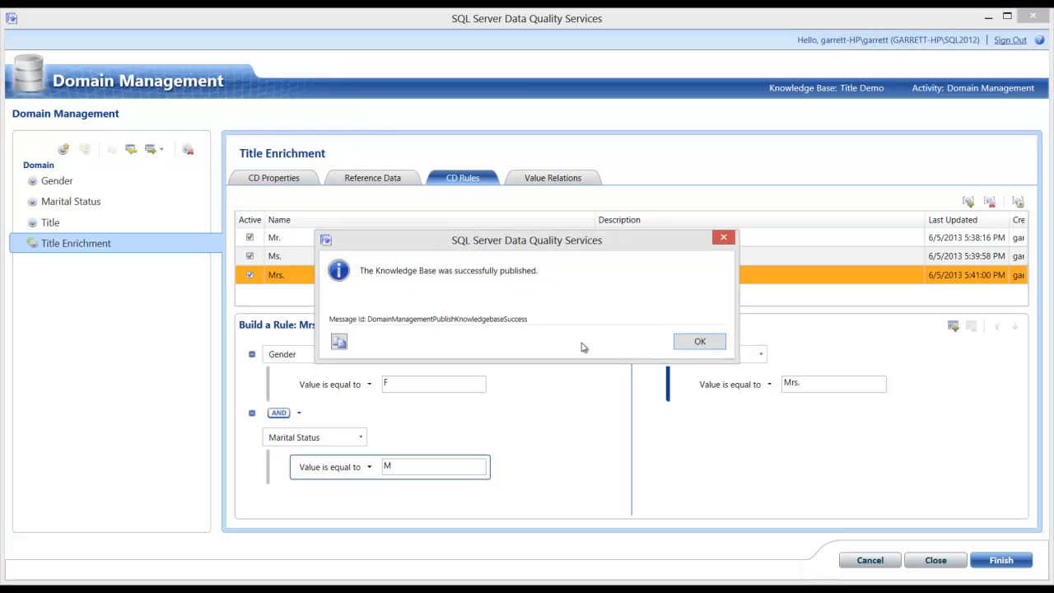
pyautogui.click(698, 341)
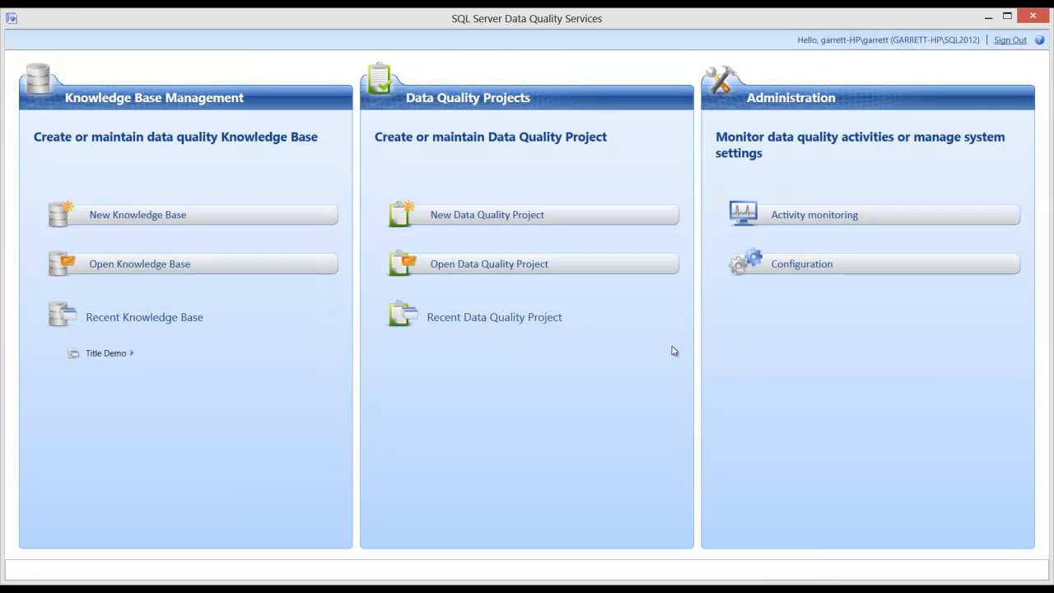
pyautogui.moveTo(125, 333)
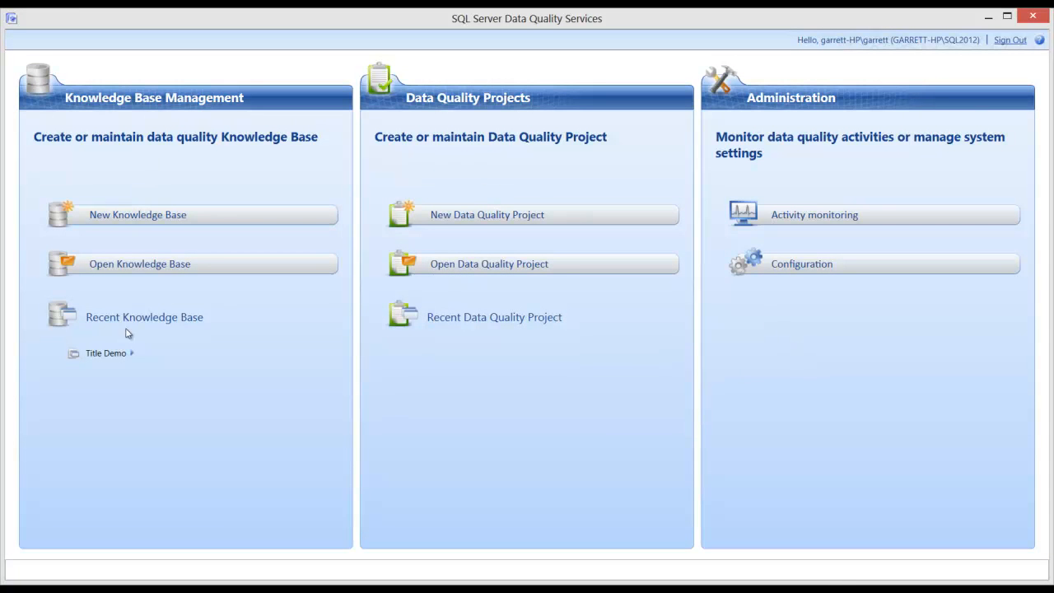
pyautogui.moveTo(92, 363)
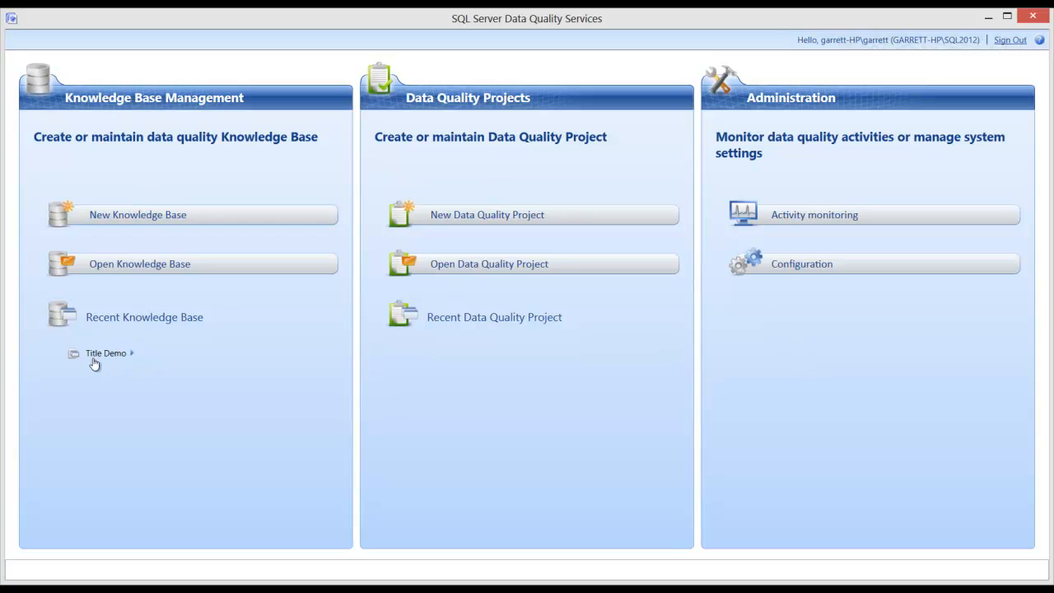
pyautogui.moveTo(149, 326)
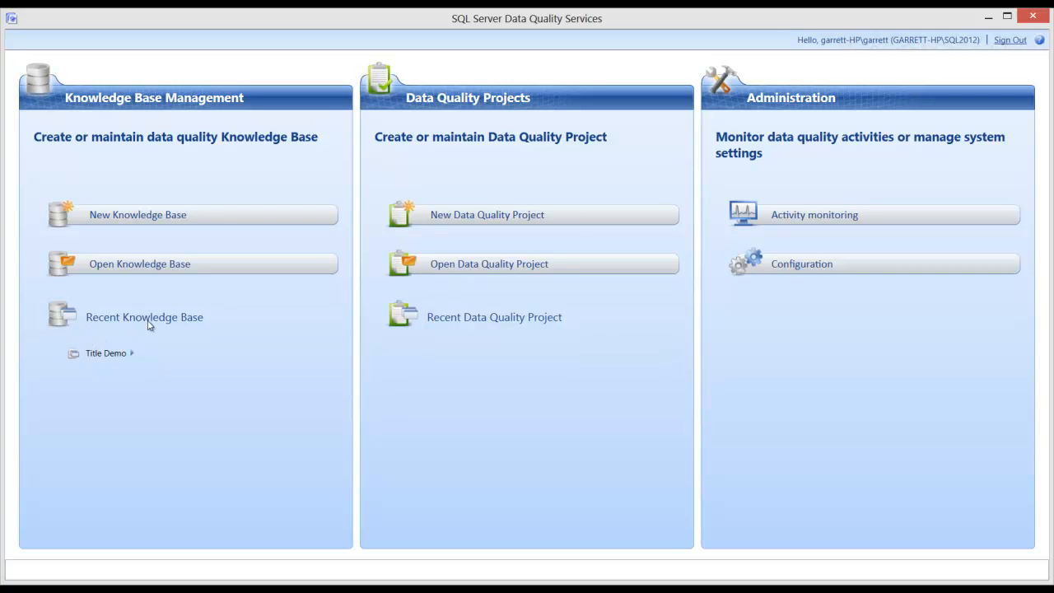
pyautogui.moveTo(119, 369)
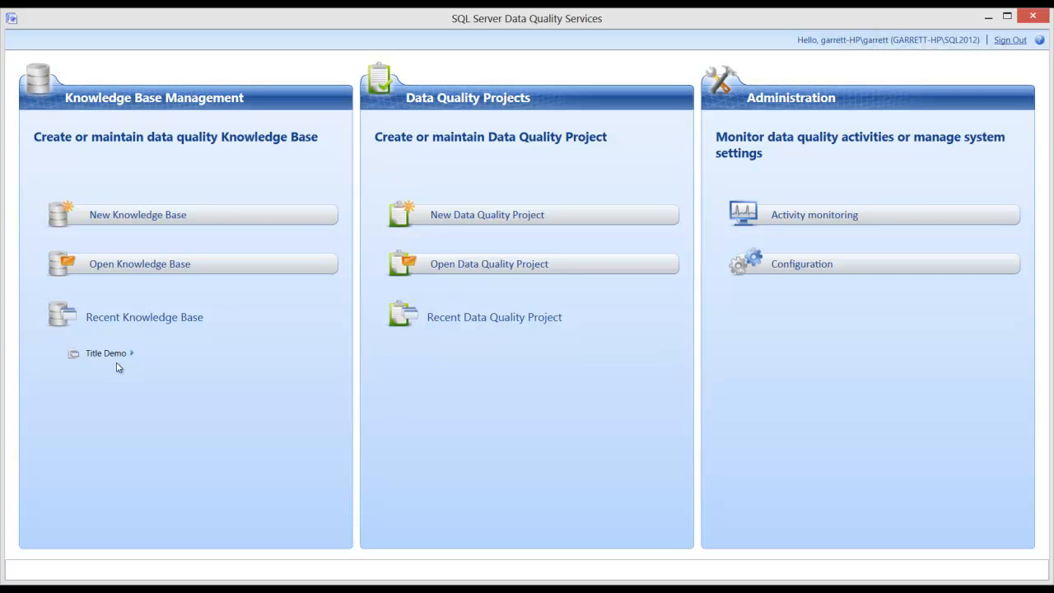
pyautogui.moveTo(501, 143)
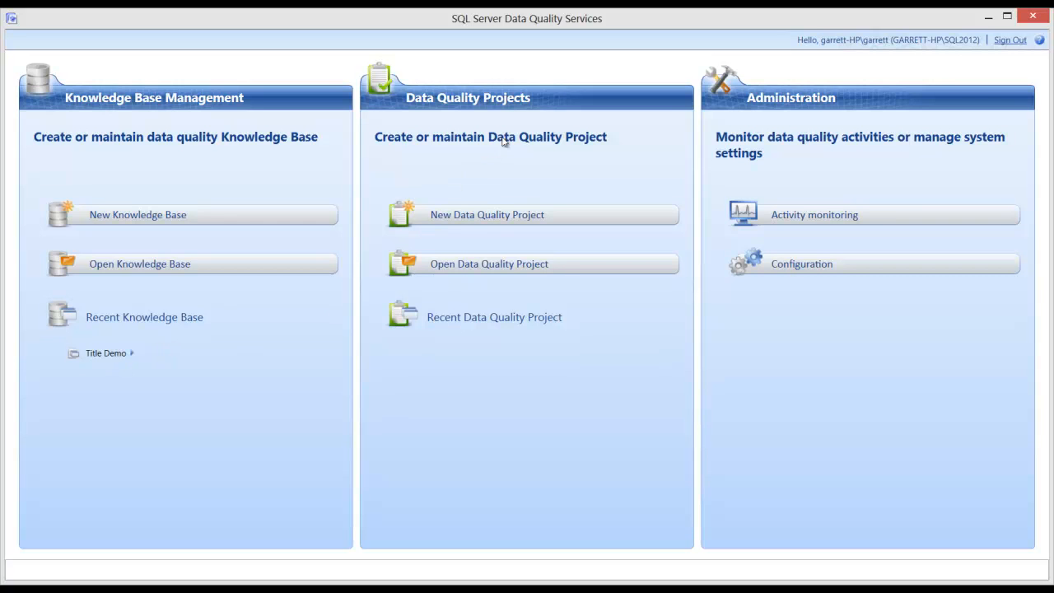